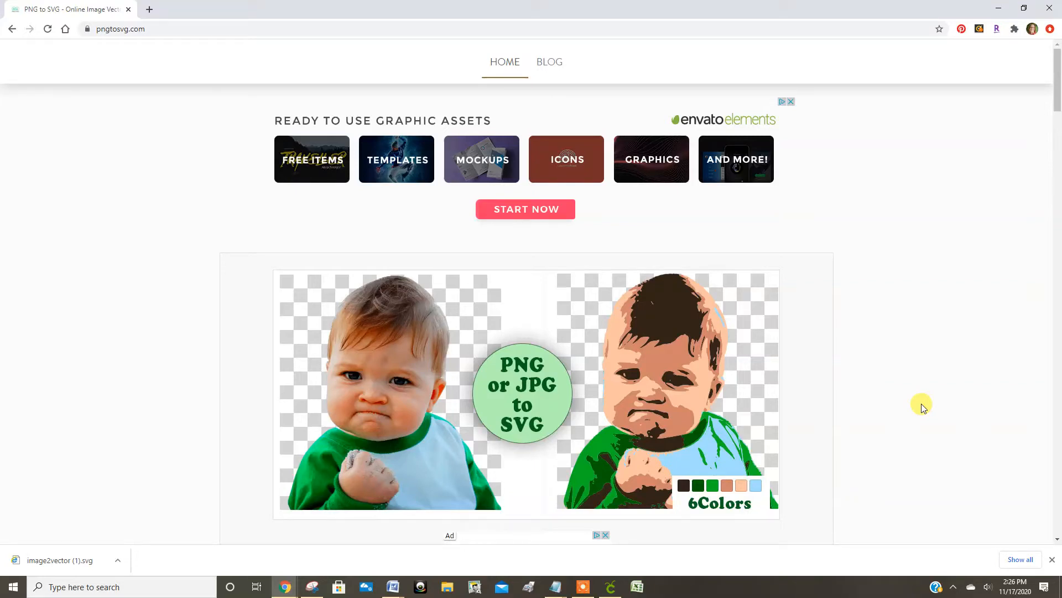
pyautogui.moveTo(115, 38)
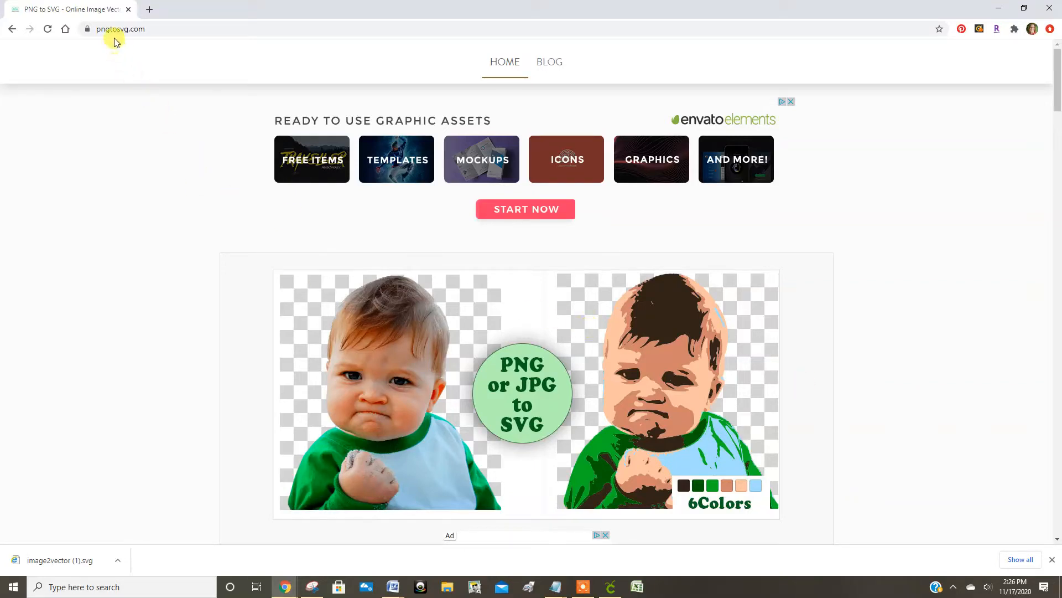
pyautogui.moveTo(134, 43)
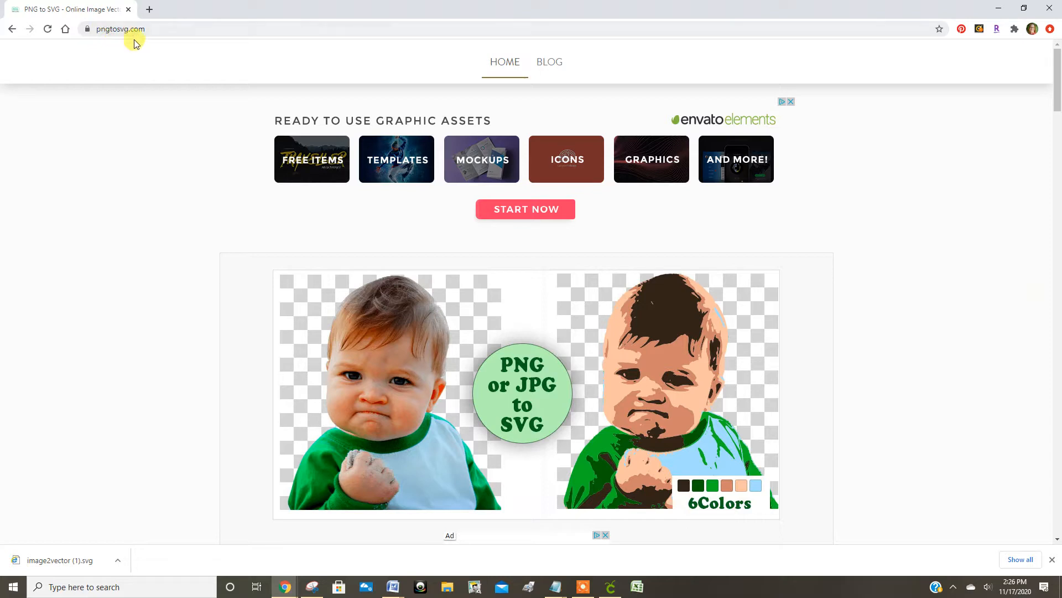
pyautogui.moveTo(188, 148)
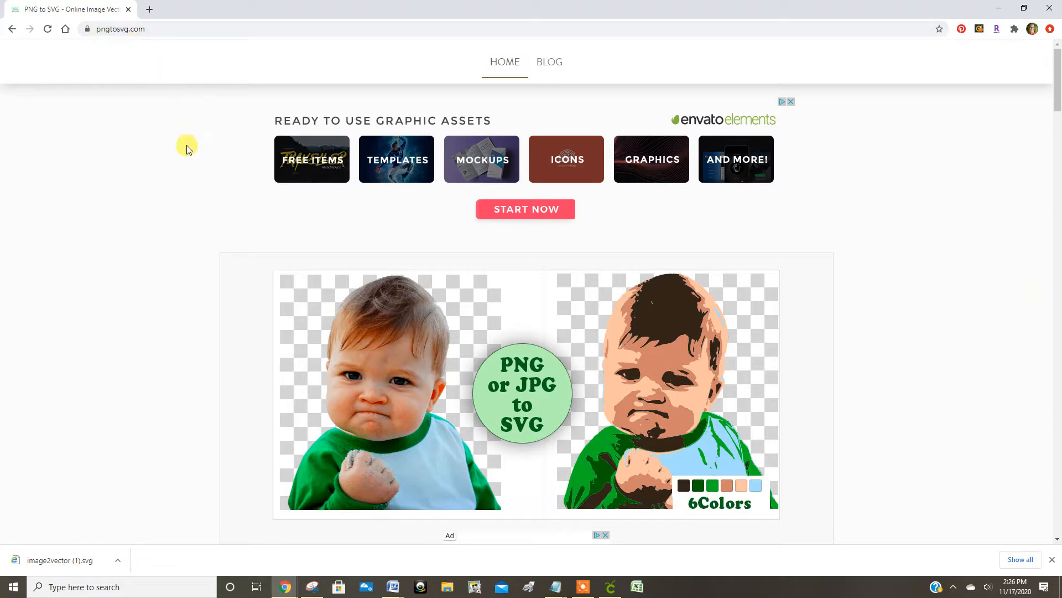
pyautogui.moveTo(107, 225)
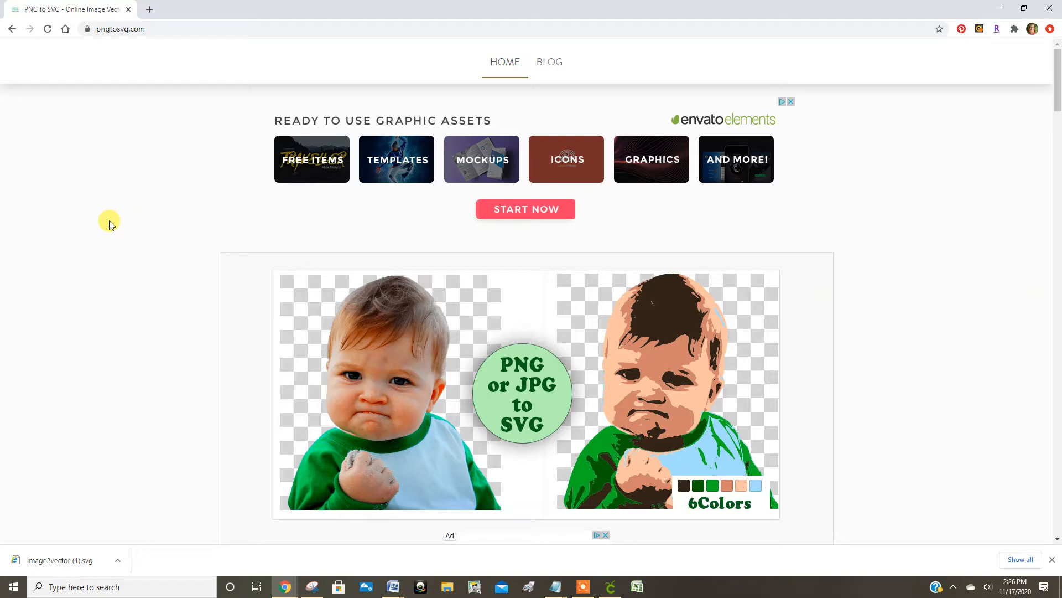
pyautogui.moveTo(134, 230)
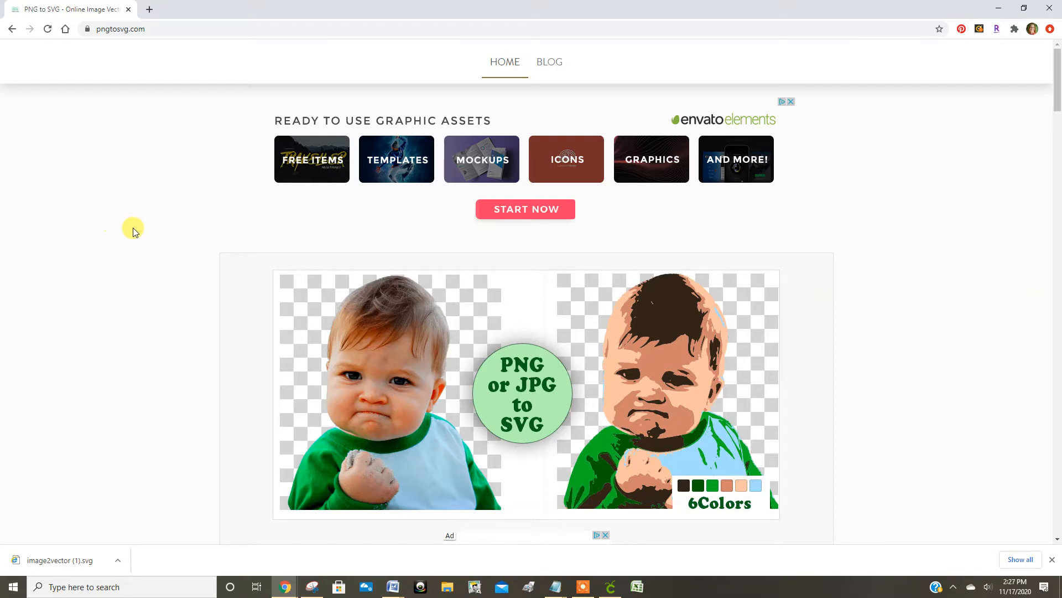
# Load Mandala-Coloring-Pages.jpg into the Image to Vector converter for preview.
pyautogui.scroll(-3)
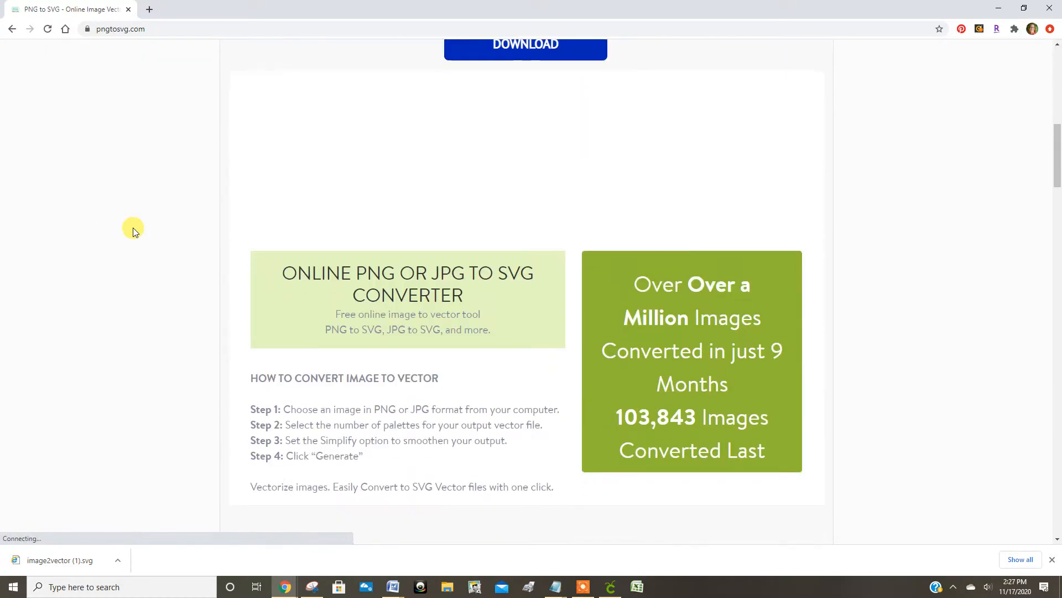
pyautogui.scroll(-3)
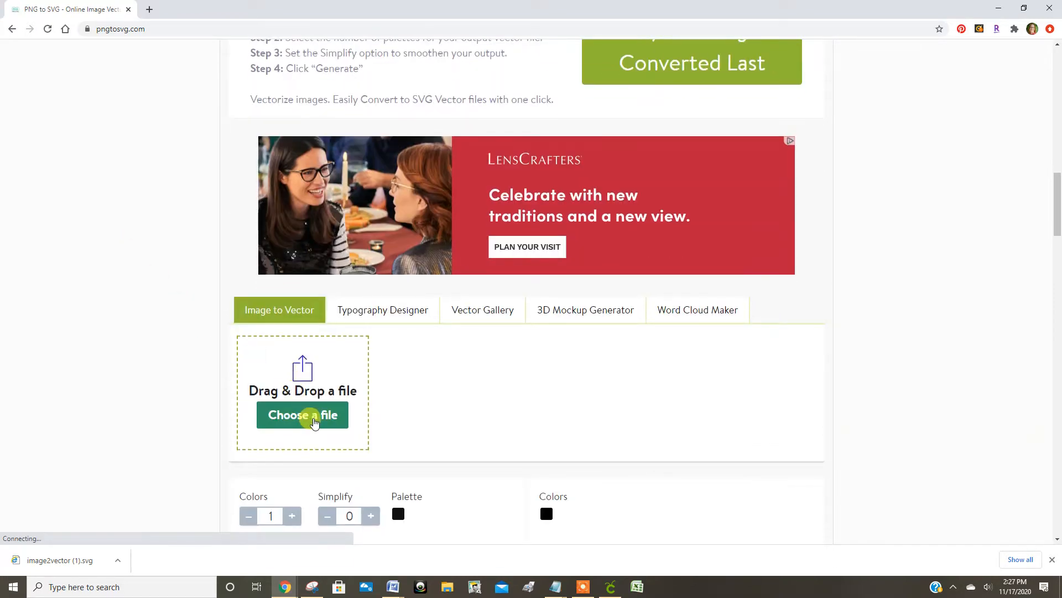
pyautogui.click(302, 414)
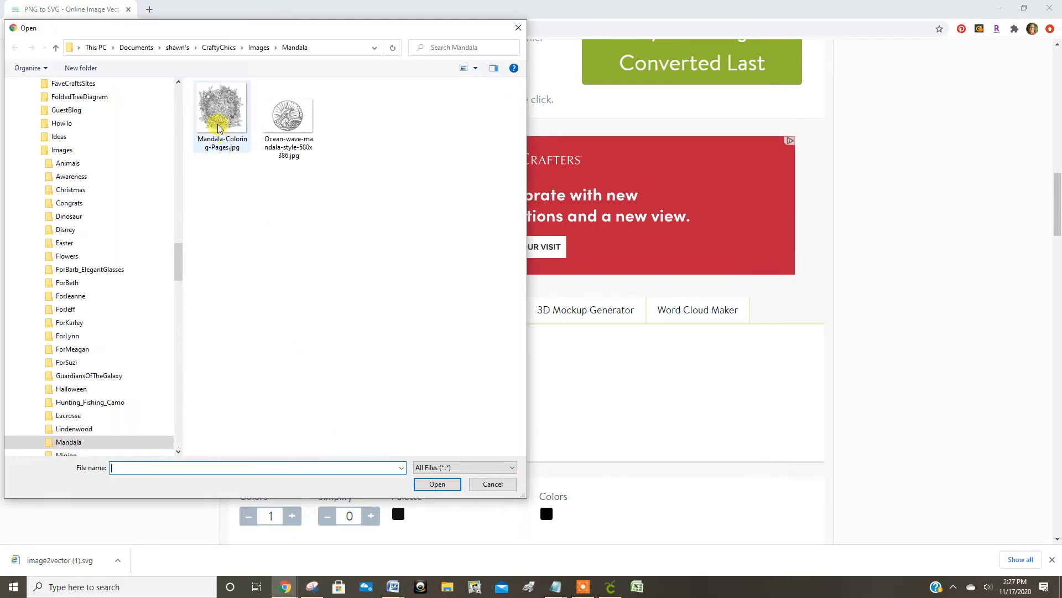
pyautogui.click(221, 112)
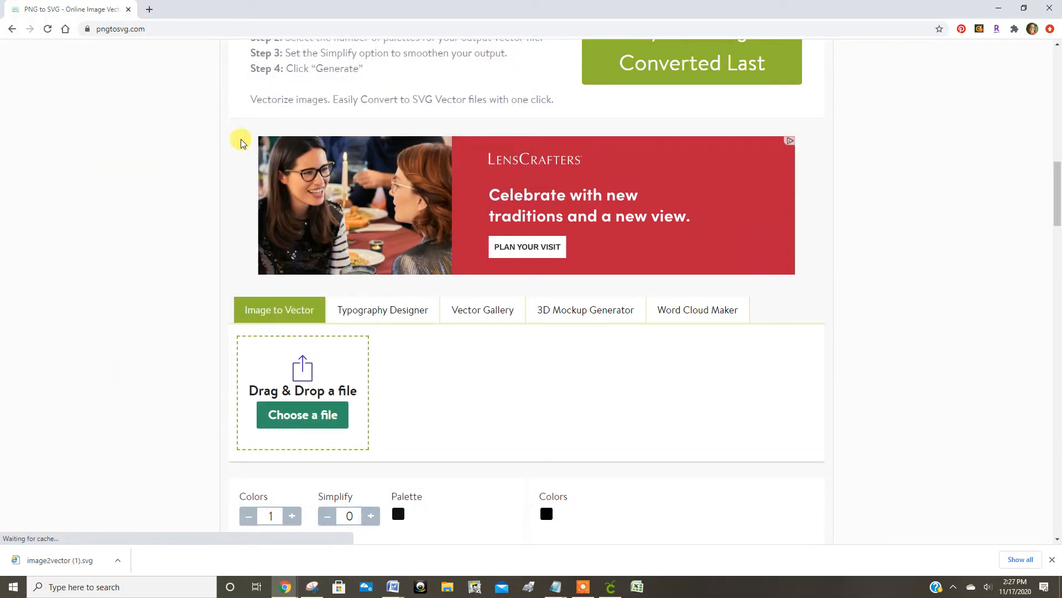
pyautogui.scroll(-3)
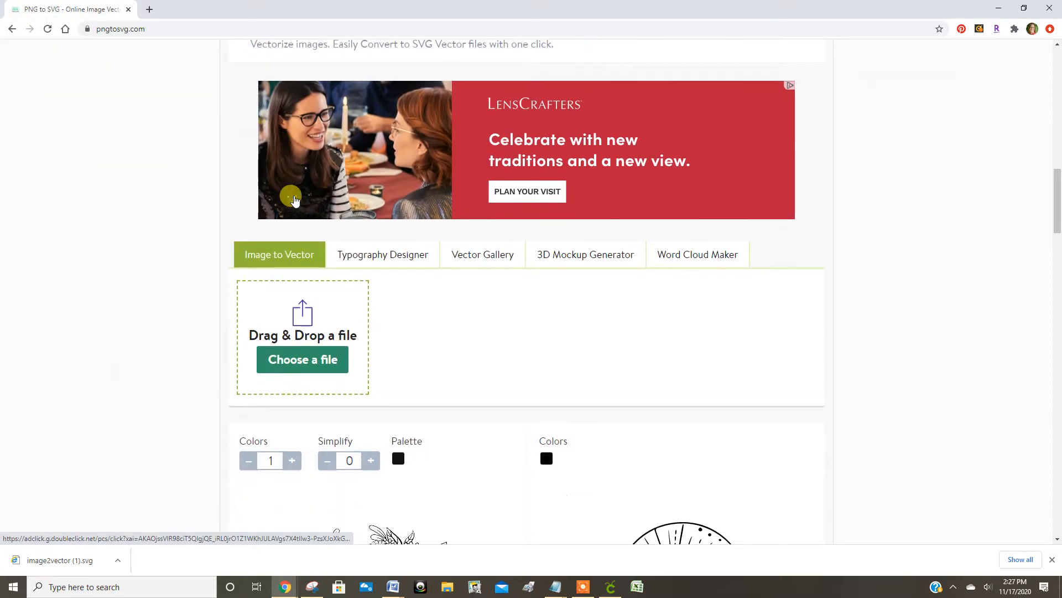
pyautogui.scroll(-3)
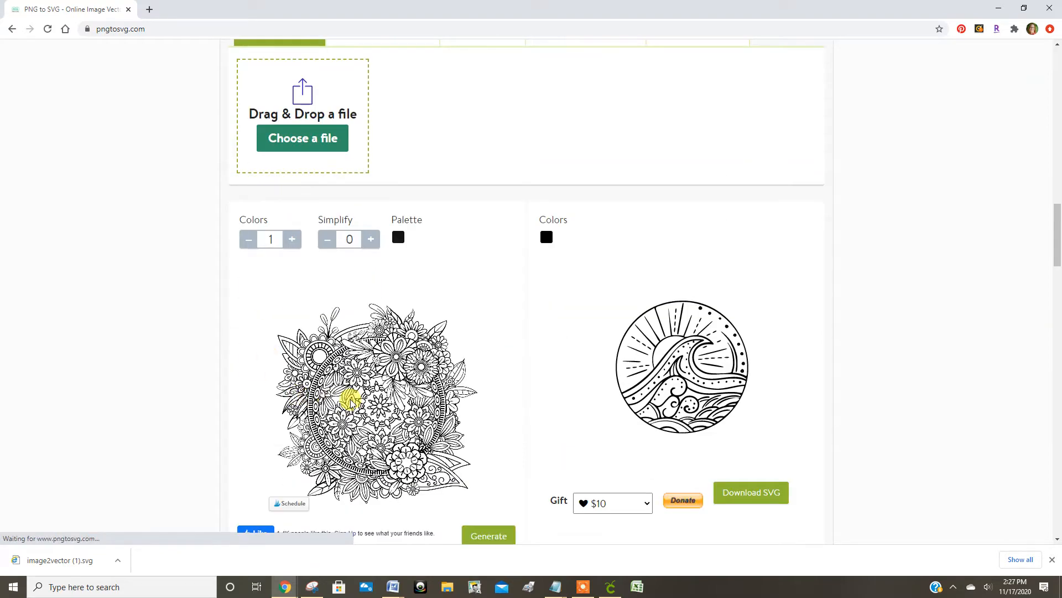
pyautogui.moveTo(328, 265)
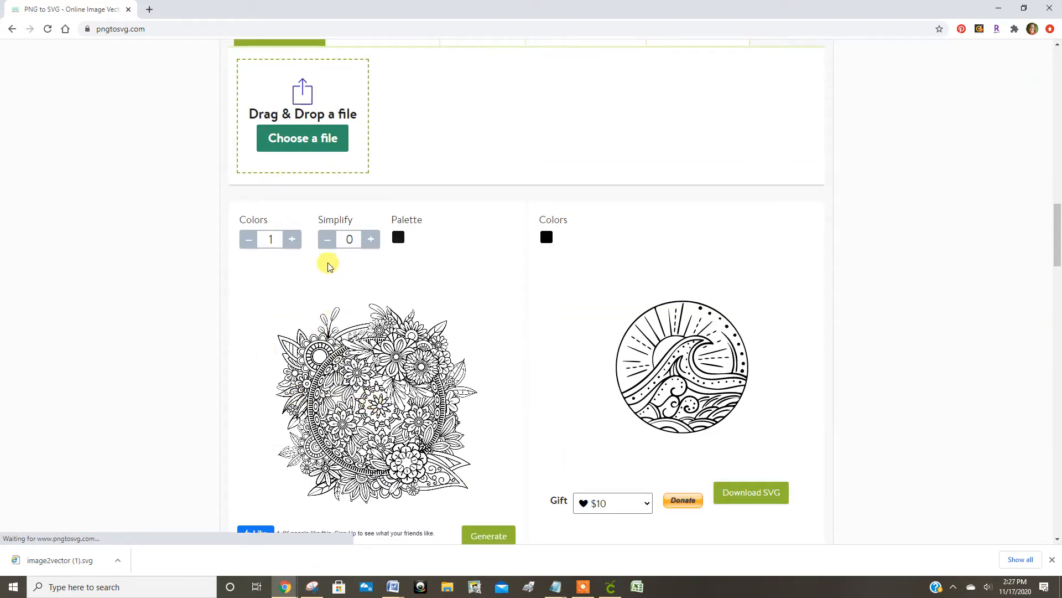
# Generate a one-colour vector of the mandala (Colors 1, Simplify 0) and download the SVG.
pyautogui.scroll(-3)
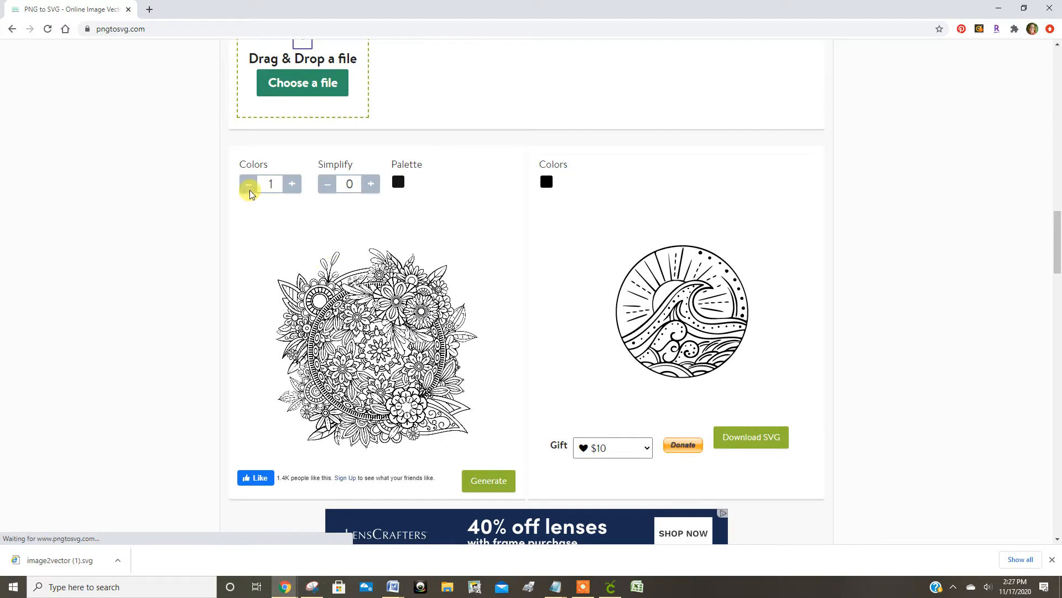
pyautogui.moveTo(398, 182)
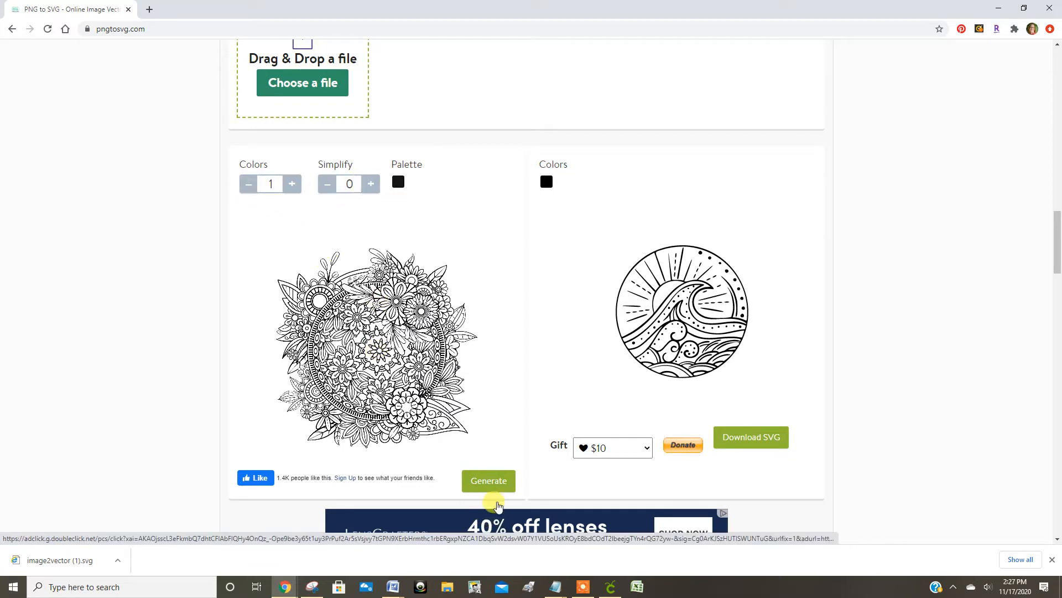
pyautogui.click(488, 480)
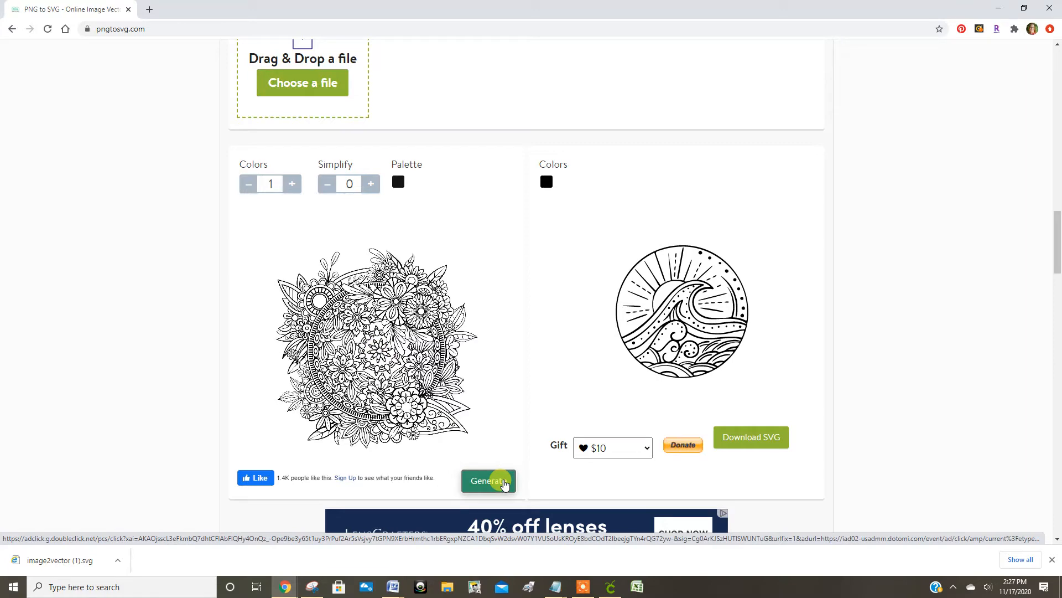
pyautogui.click(488, 480)
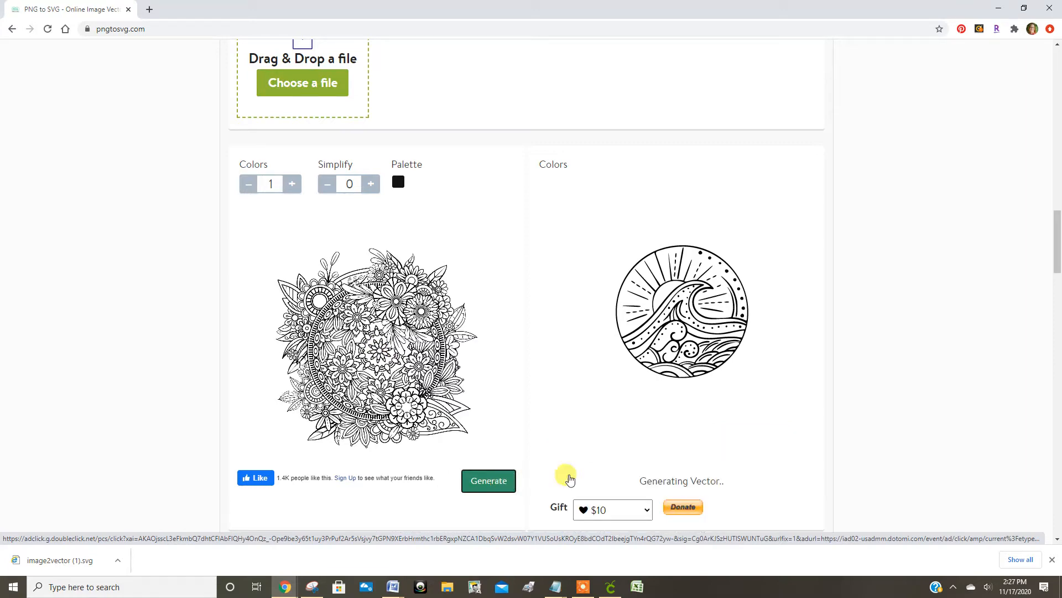
pyautogui.click(488, 480)
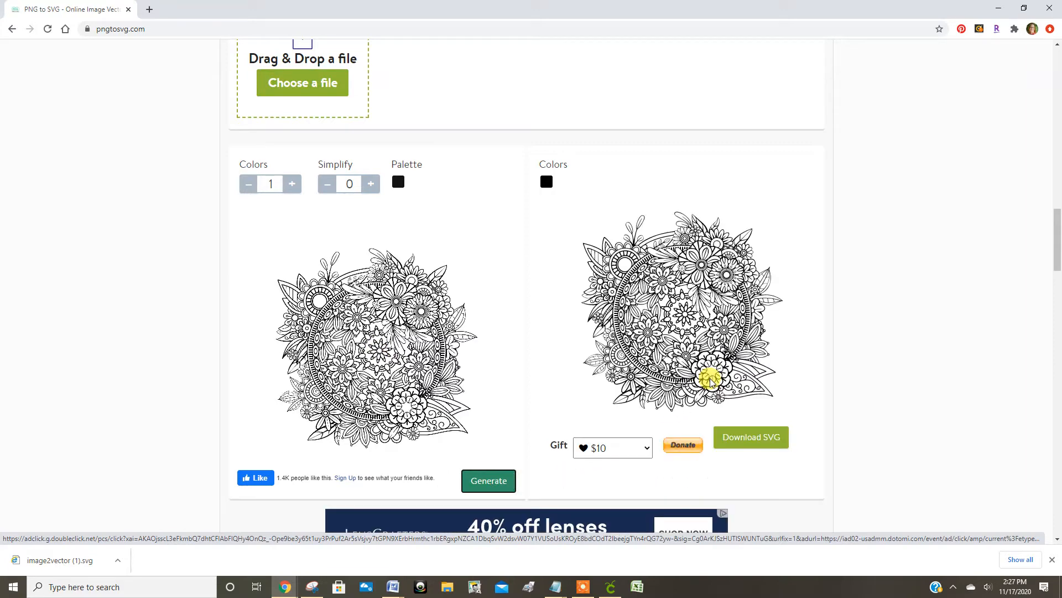
pyautogui.moveTo(766, 449)
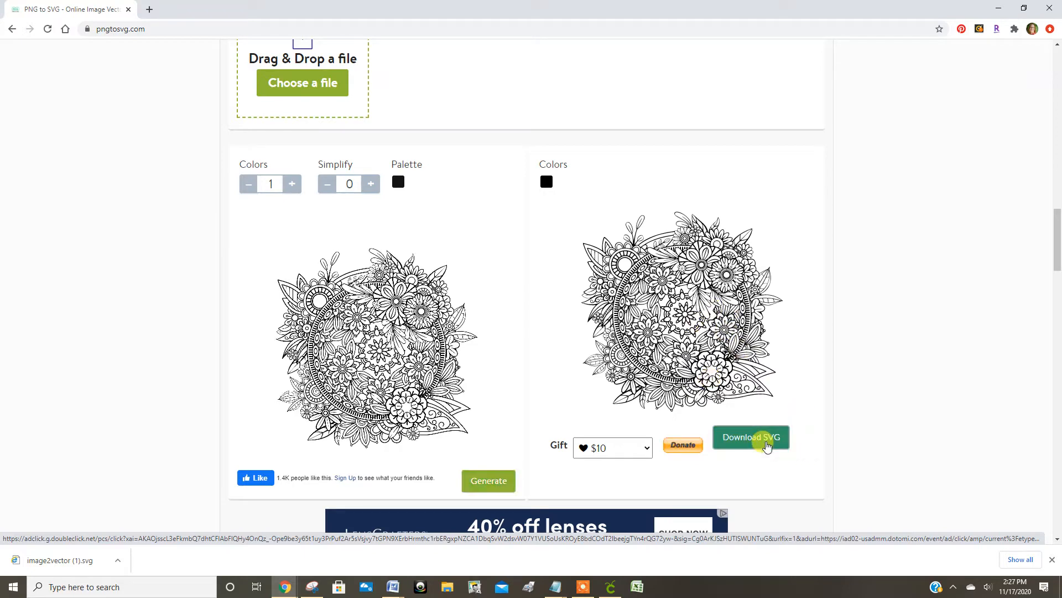
pyautogui.click(750, 436)
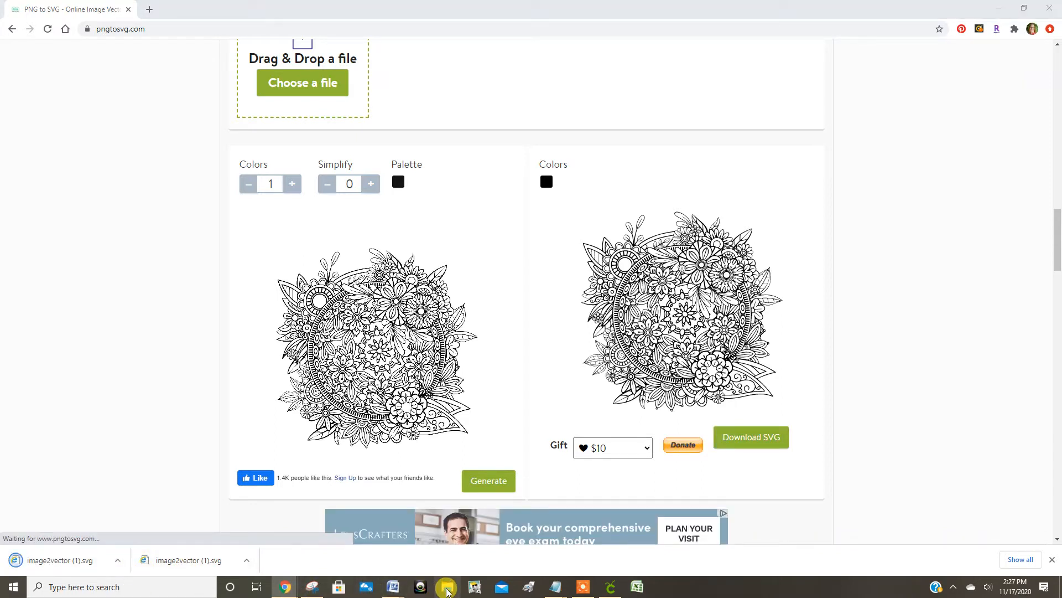
# Select today's image2vector (1).svg in Downloads to rename it Flowers.svg.
pyautogui.click(446, 586)
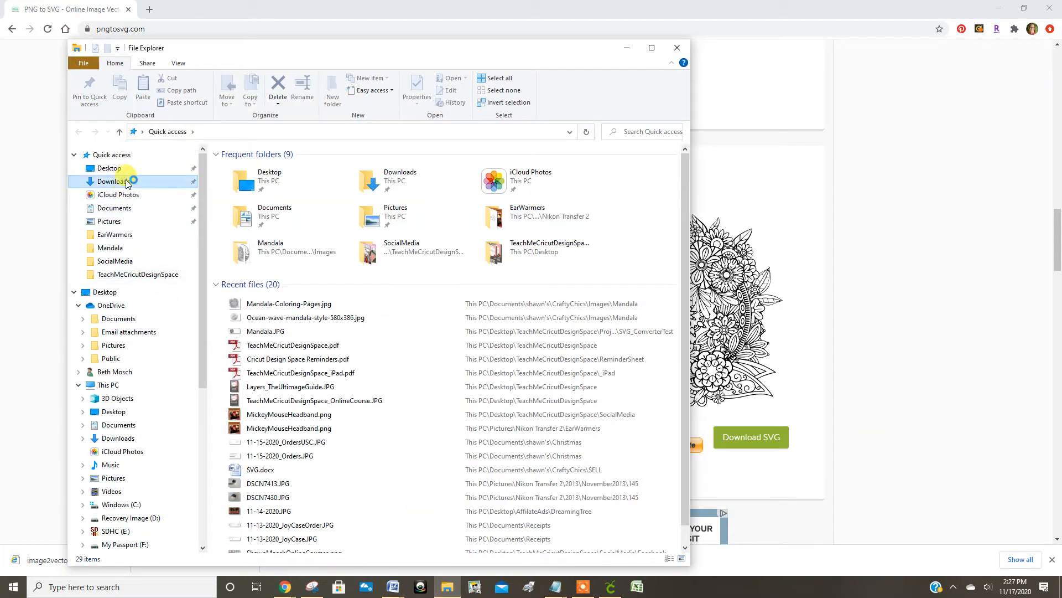
pyautogui.click(113, 181)
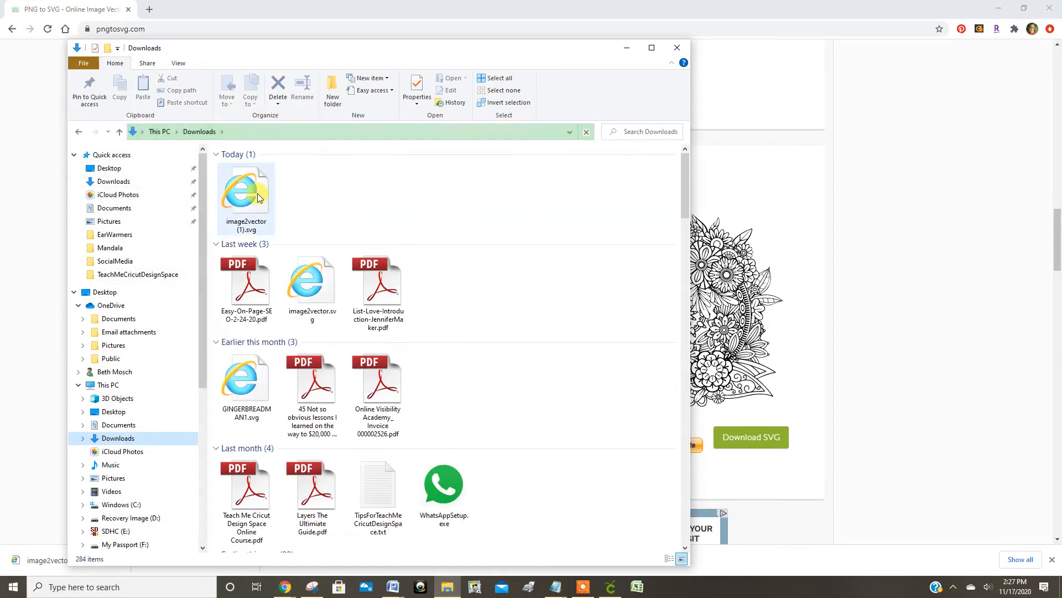
pyautogui.click(245, 193)
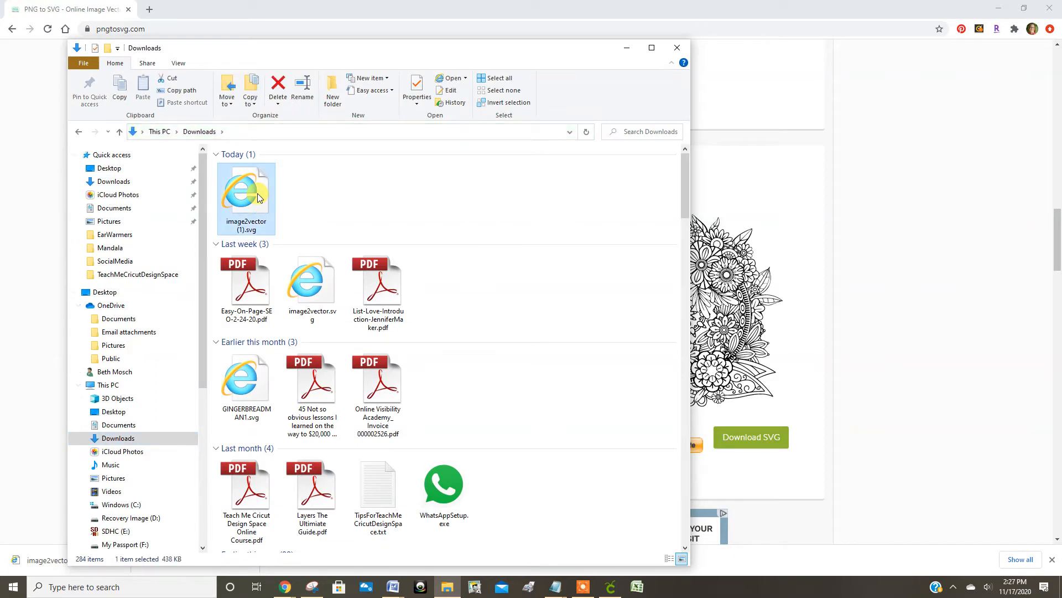
pyautogui.moveTo(188, 434)
pyautogui.write('Flowers')
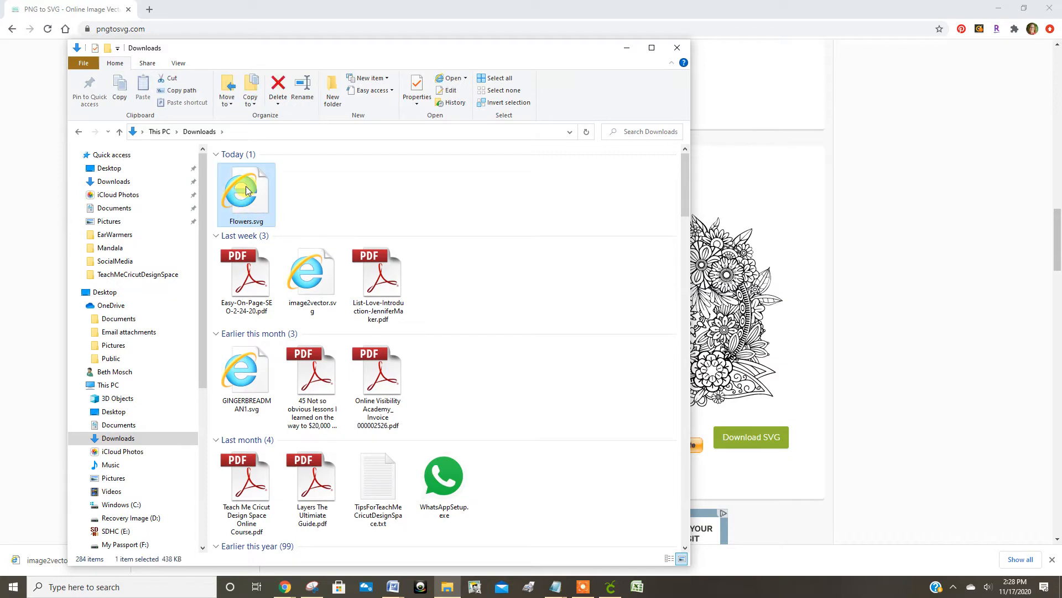
# Cut Flowers.svg and navigate to the Desktop SVG\Mandala folder.
pyautogui.rightClick(245, 193)
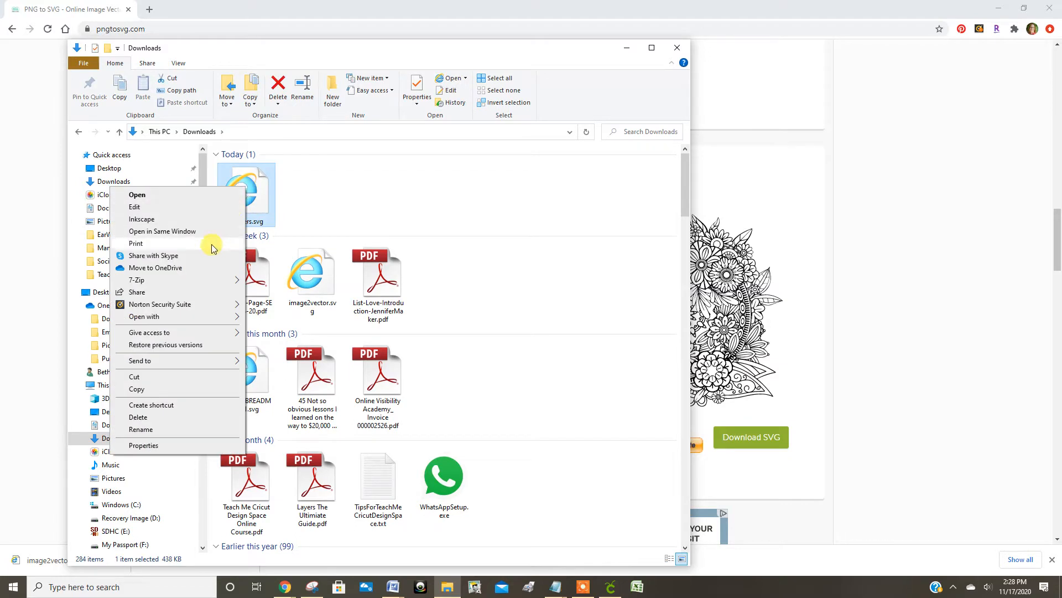
pyautogui.moveTo(176, 384)
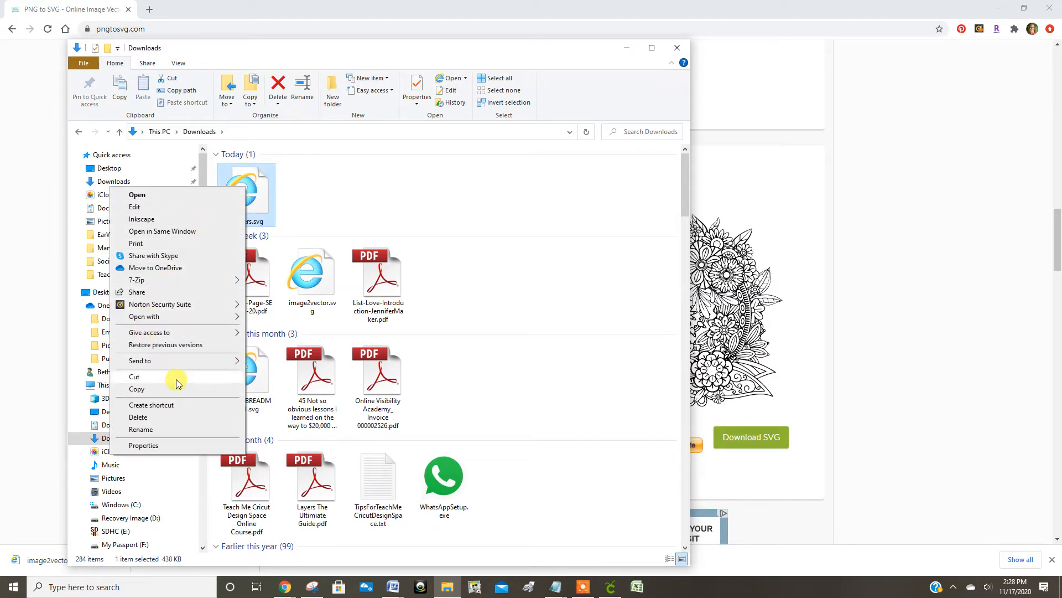
pyautogui.click(159, 132)
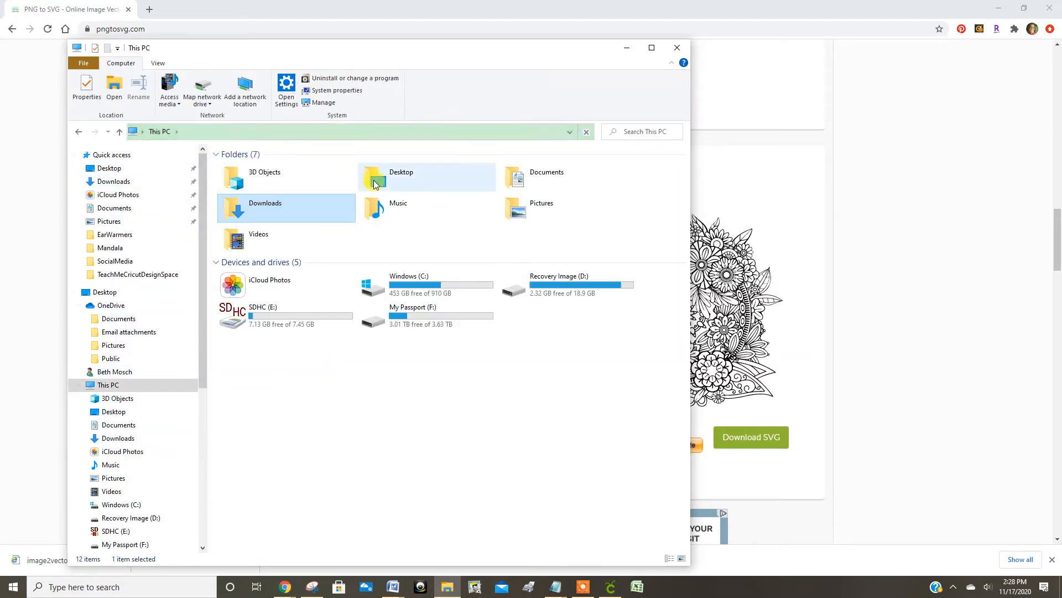
pyautogui.doubleClick(400, 176)
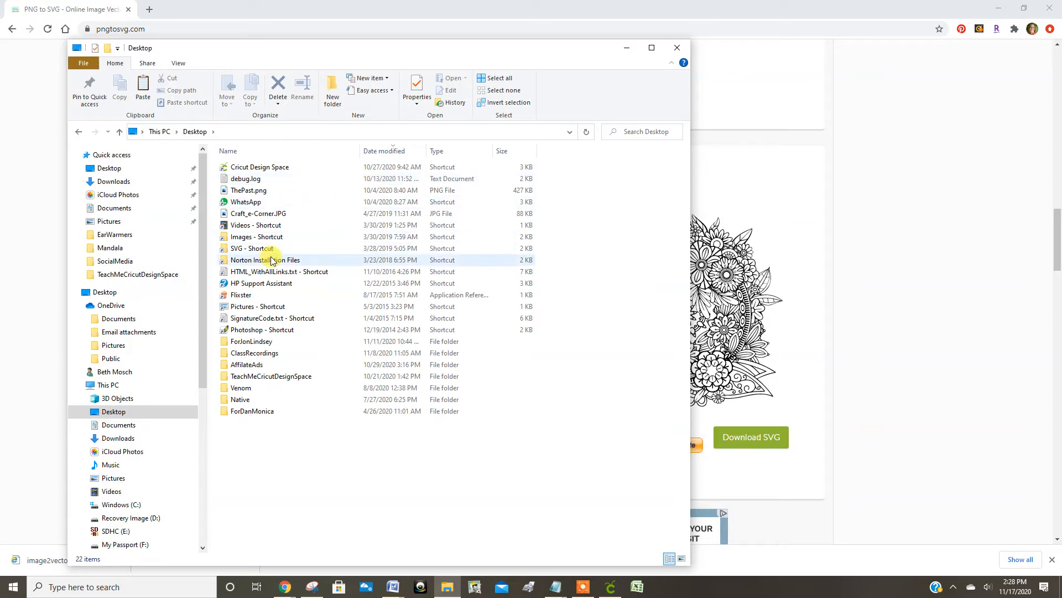
pyautogui.doubleClick(247, 248)
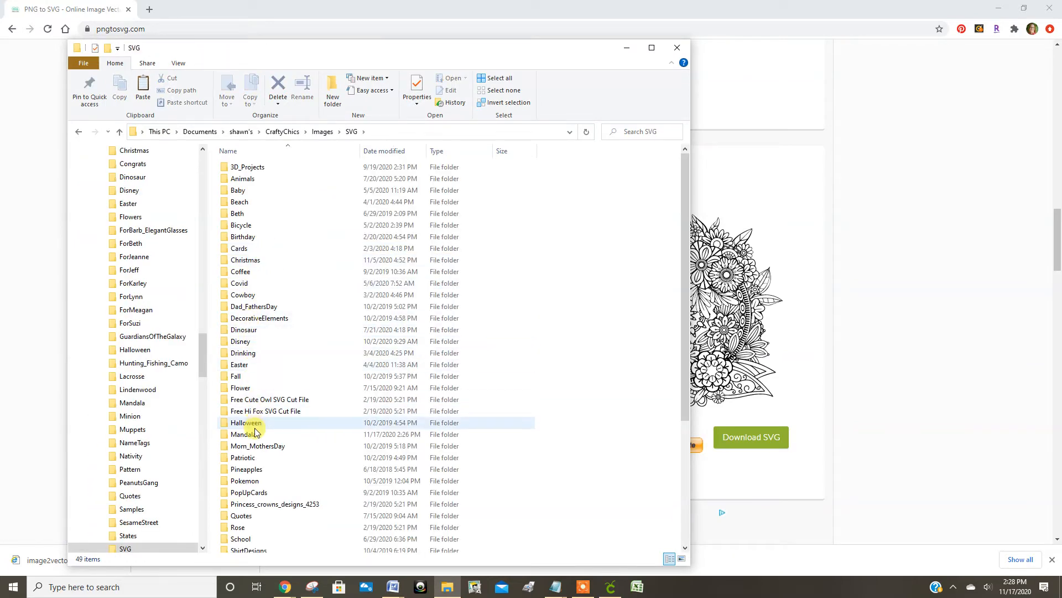
pyautogui.doubleClick(244, 434)
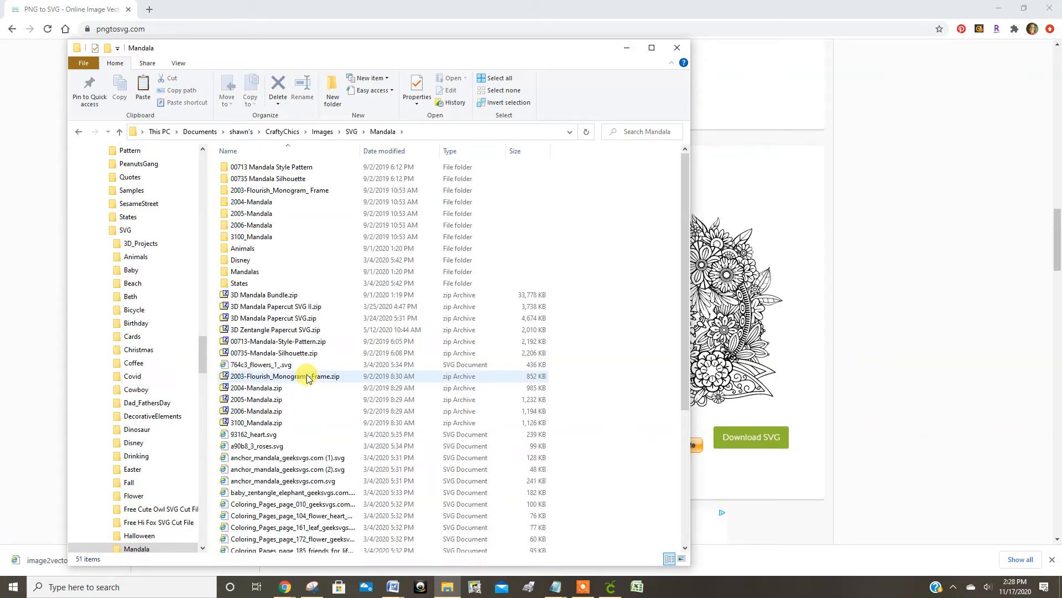
# Paste Flowers.svg into the Mandala folder and close File Explorer.
pyautogui.rightClick(574, 227)
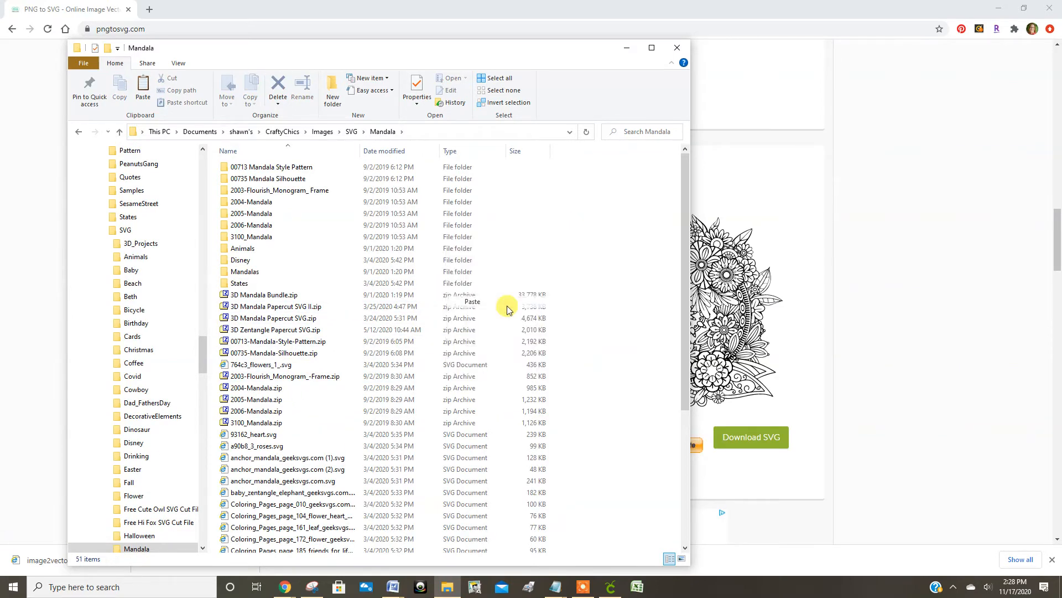
pyautogui.click(143, 92)
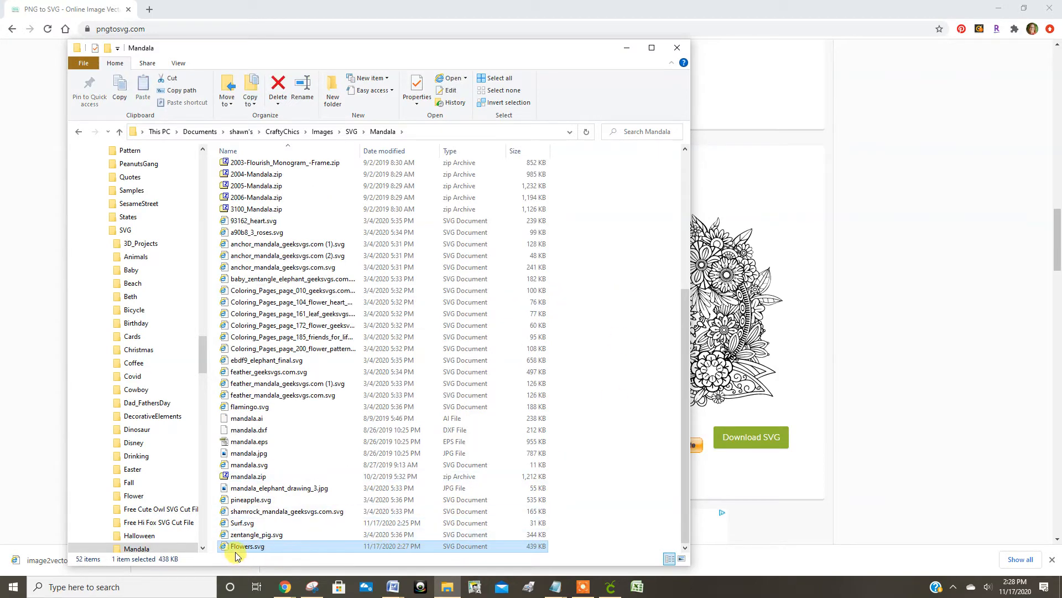
pyautogui.moveTo(255, 556)
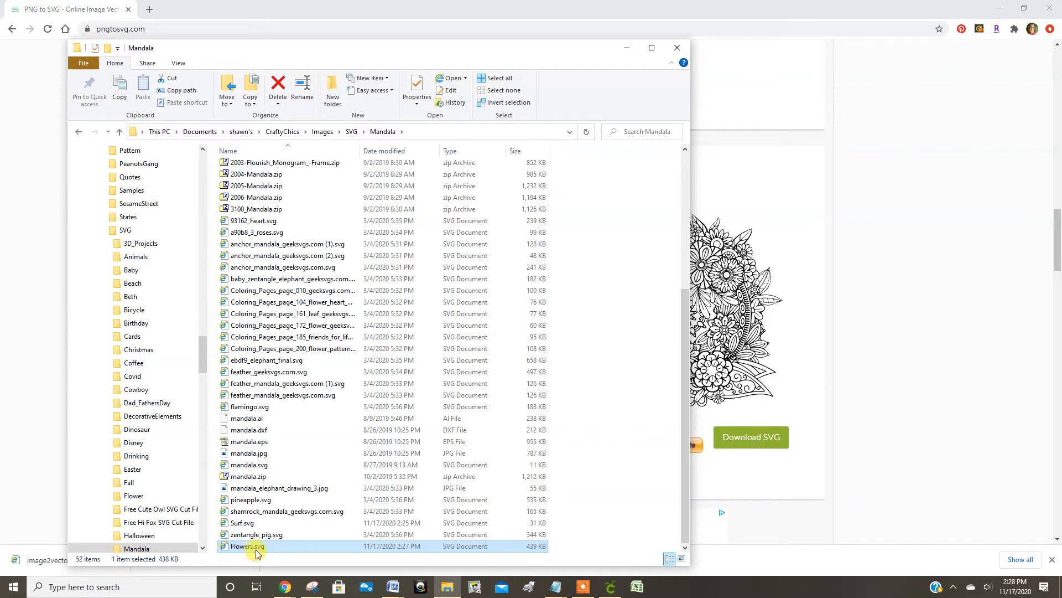
pyautogui.moveTo(444, 450)
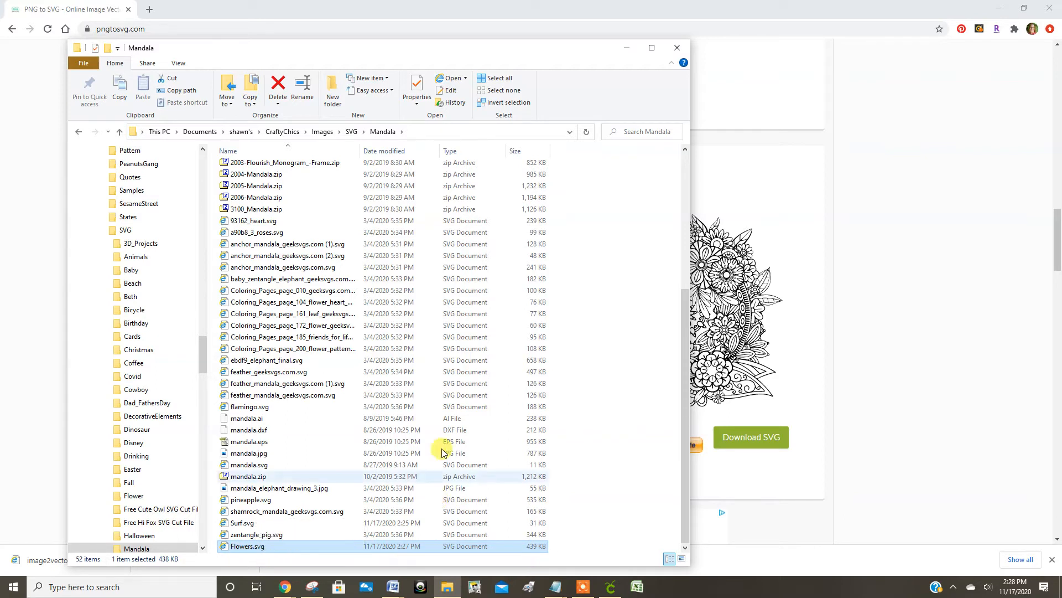
pyautogui.moveTo(441, 148)
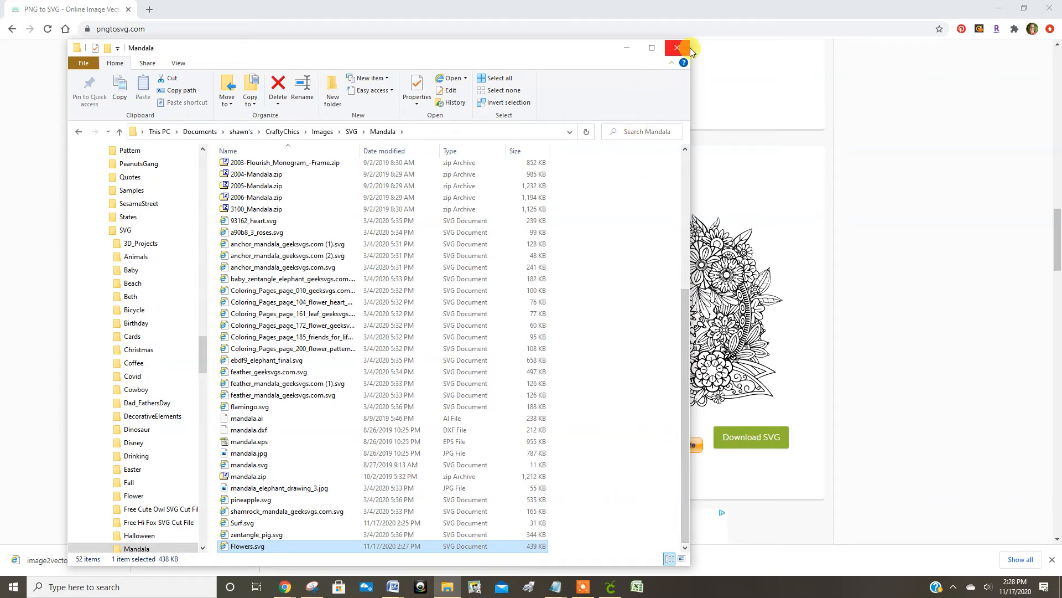
pyautogui.click(675, 47)
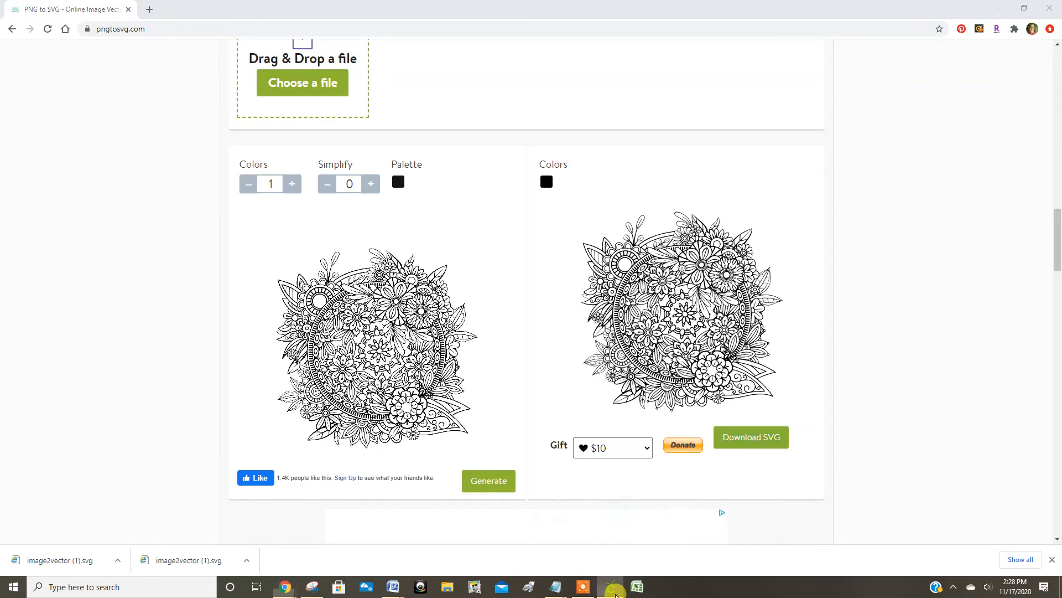
# Switch to Cricut Design Space and start a new image upload.
pyautogui.click(608, 586)
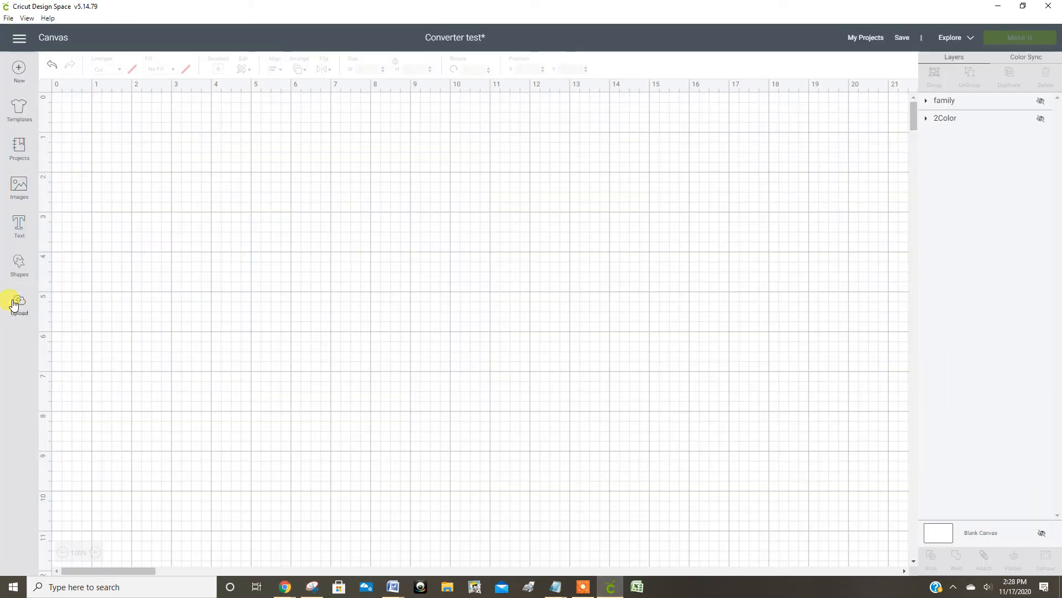
pyautogui.moveTo(19, 305)
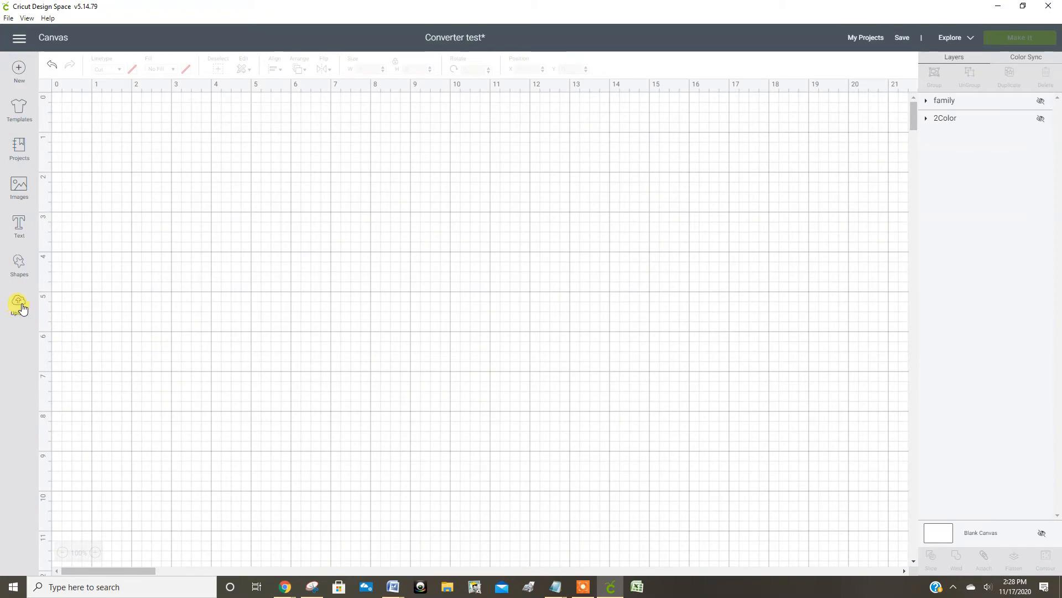
pyautogui.click(18, 303)
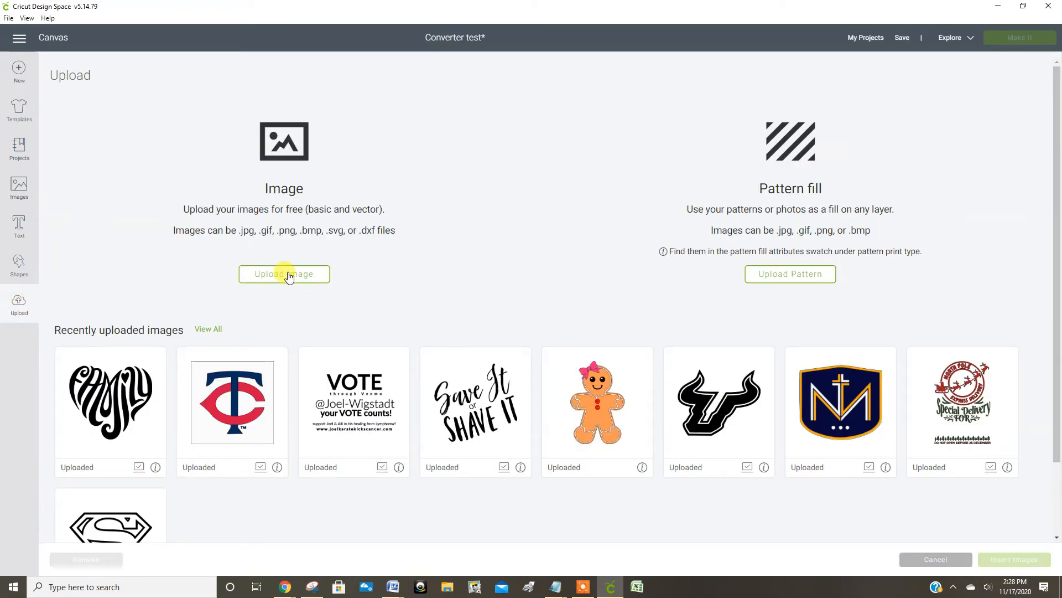
pyautogui.click(284, 274)
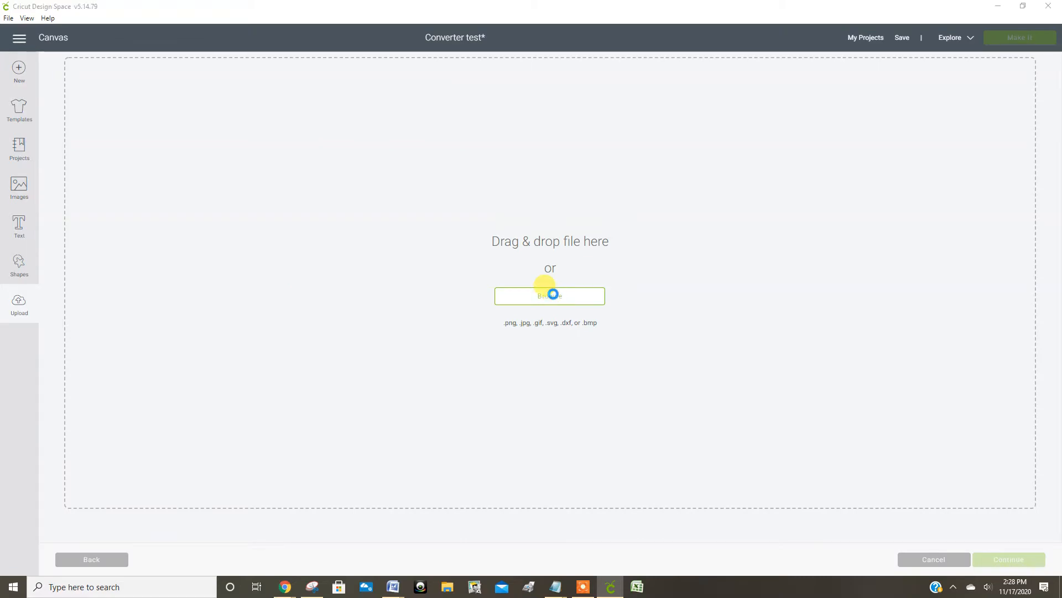
# Browse to the Mandala folder and choose Flowers.svg as the upload.
pyautogui.click(550, 296)
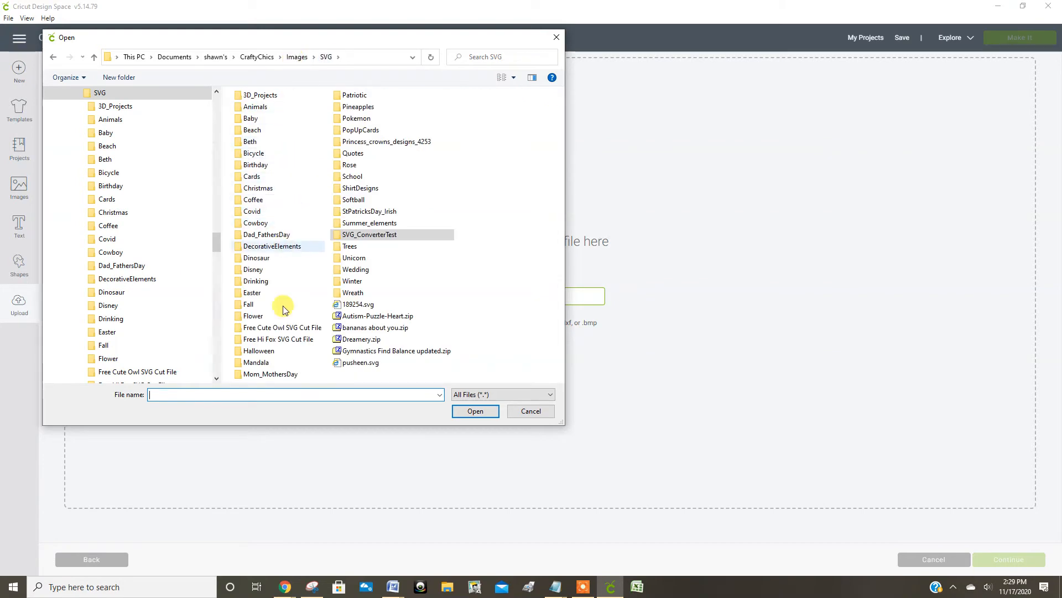
pyautogui.moveTo(291, 352)
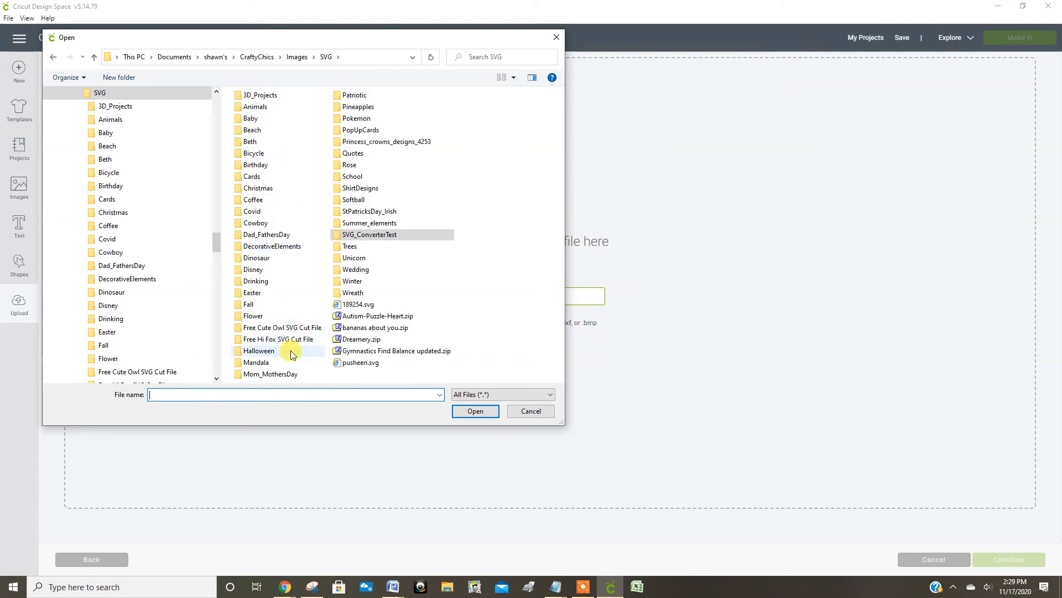
pyautogui.doubleClick(256, 352)
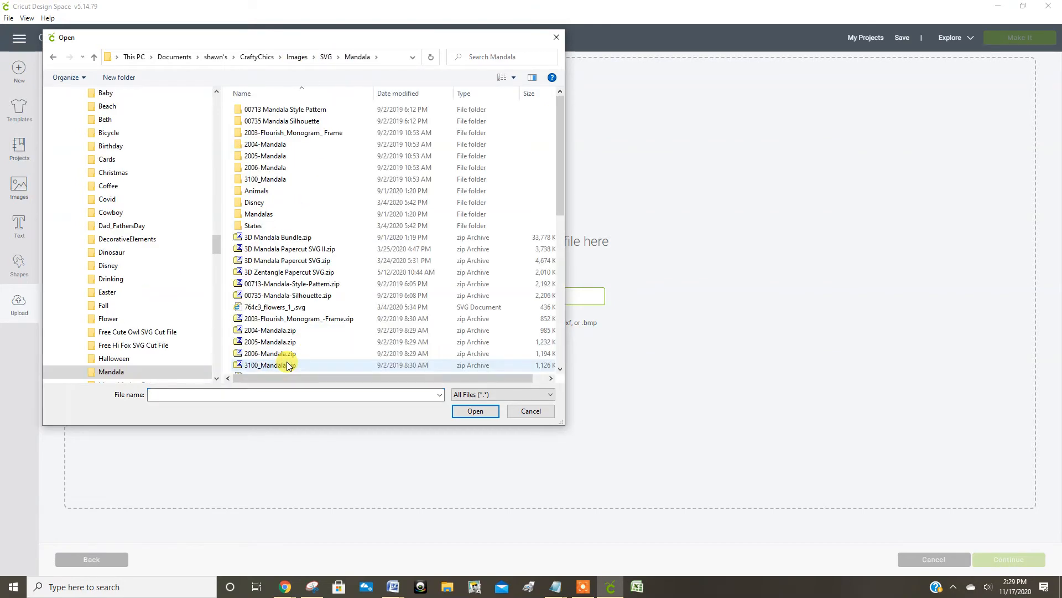
pyautogui.scroll(-3)
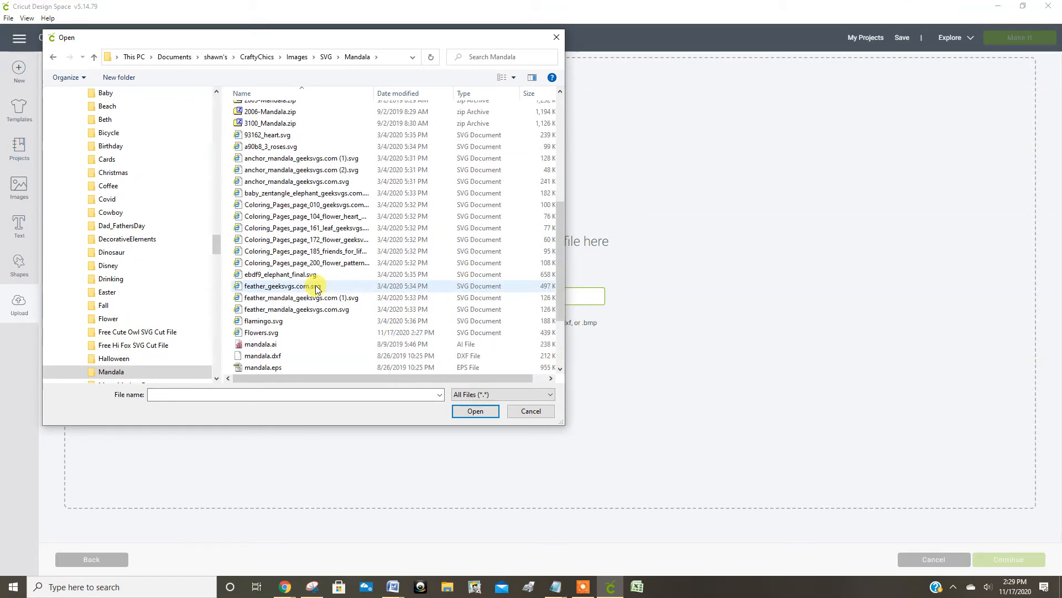
pyautogui.moveTo(302, 332)
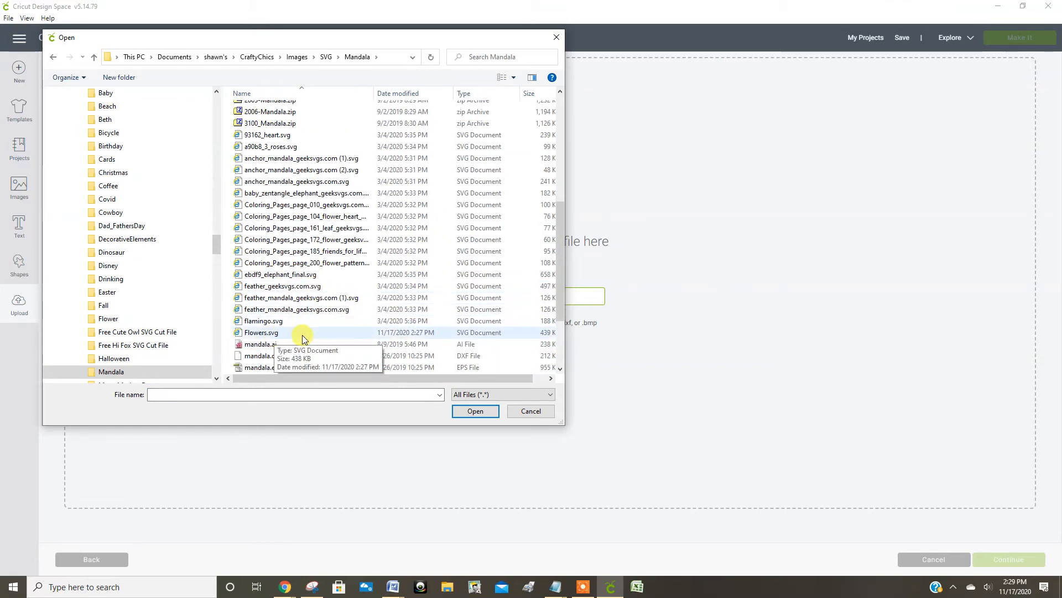
pyautogui.moveTo(262, 345)
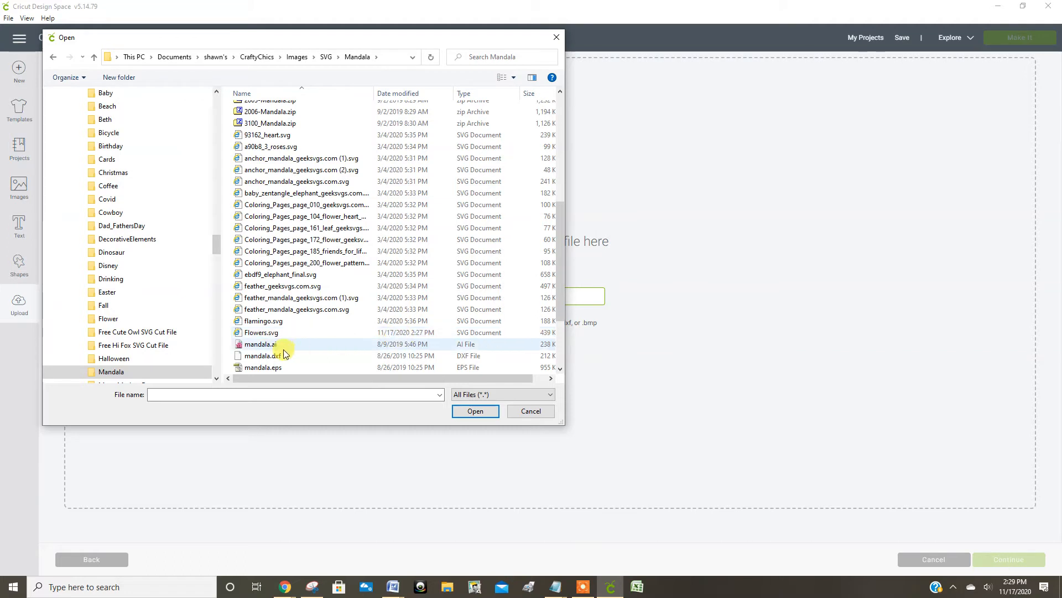
pyautogui.click(530, 411)
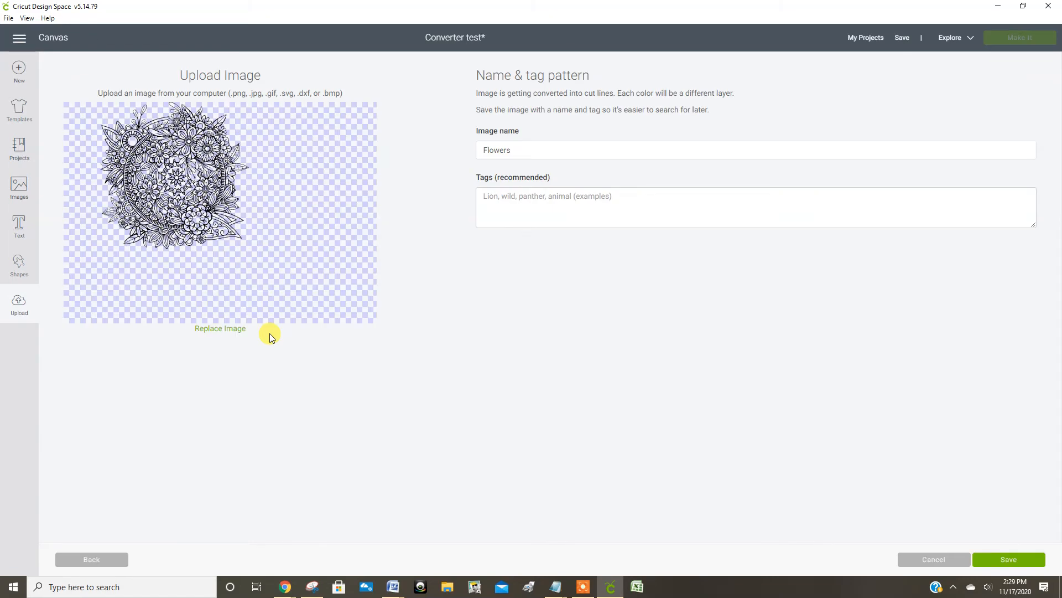
pyautogui.moveTo(280, 329)
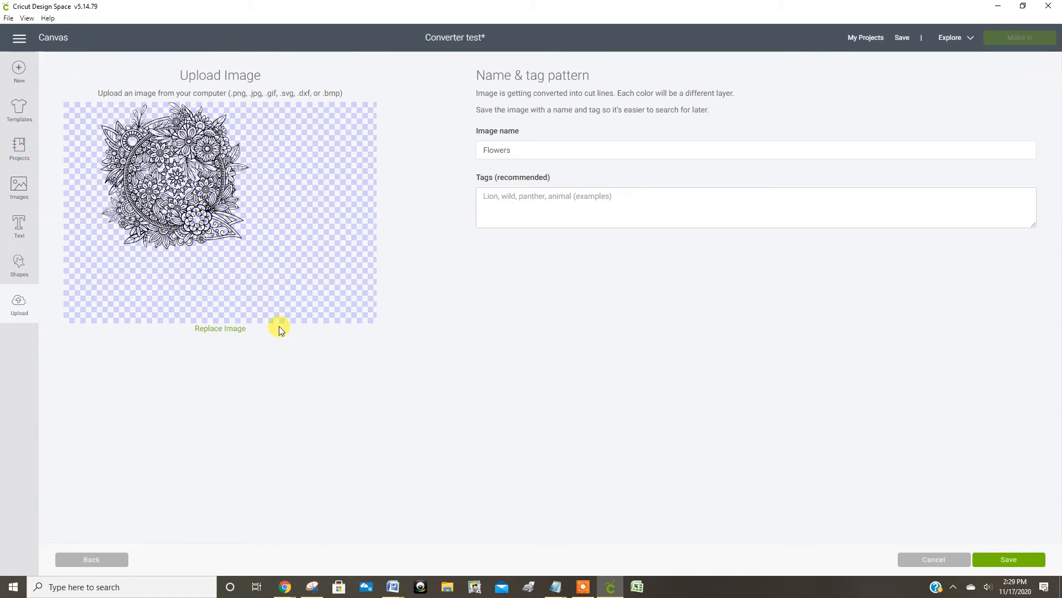
pyautogui.moveTo(234, 254)
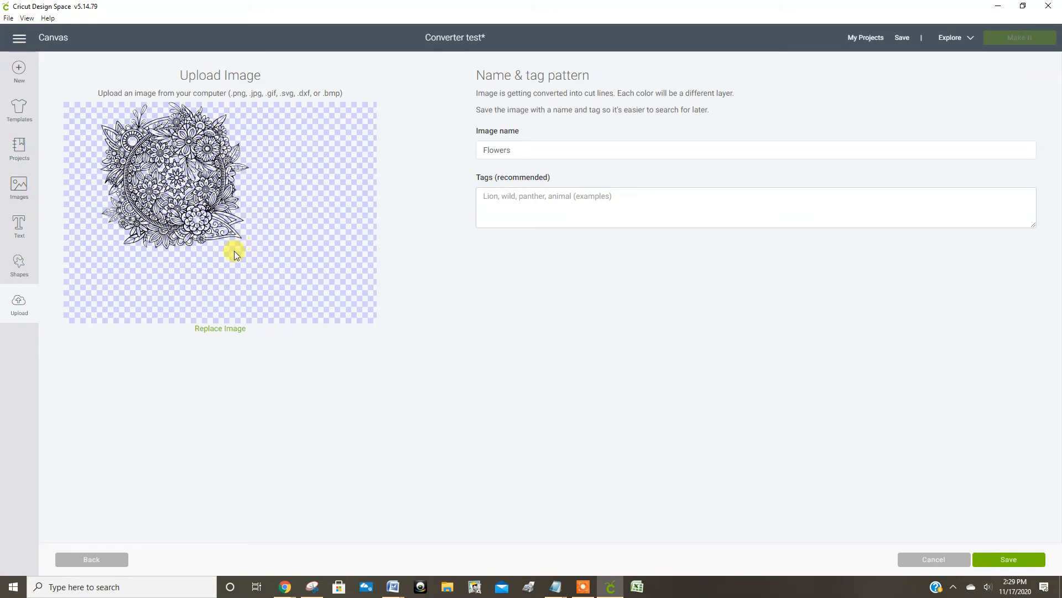
pyautogui.moveTo(130, 186)
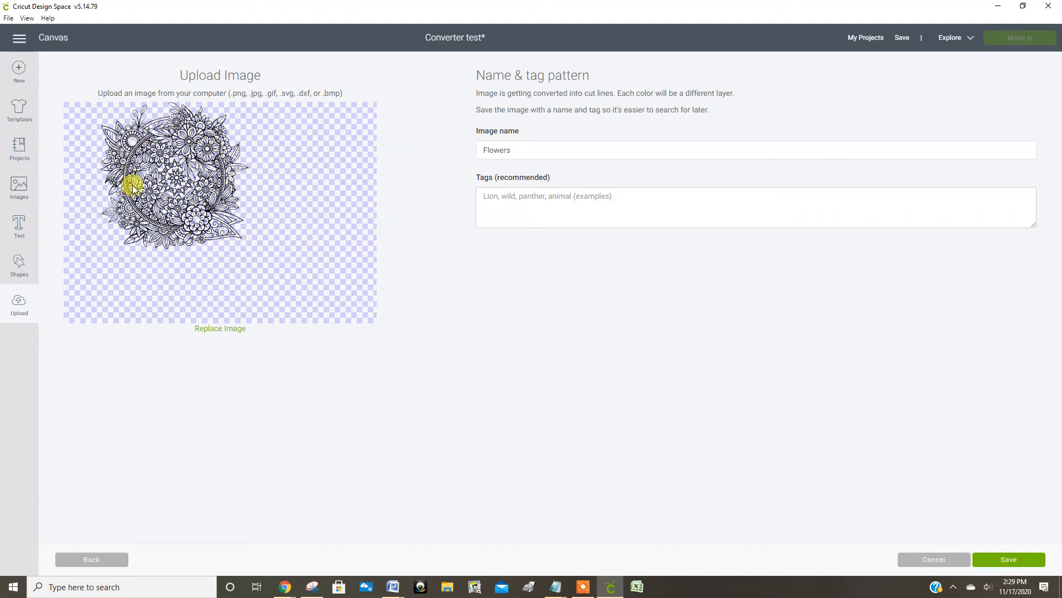
pyautogui.moveTo(233, 237)
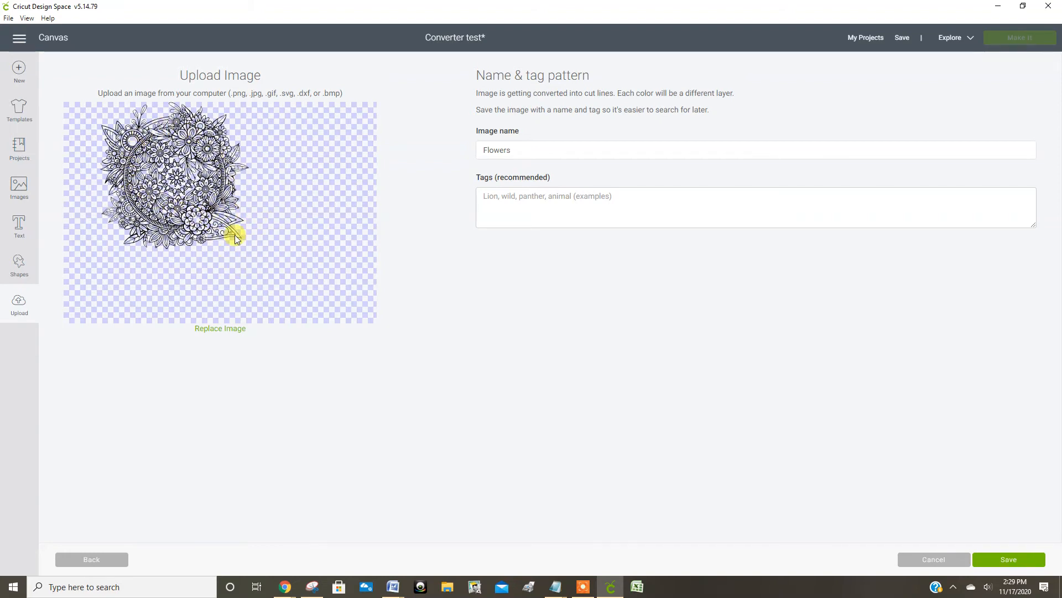
pyautogui.moveTo(236, 228)
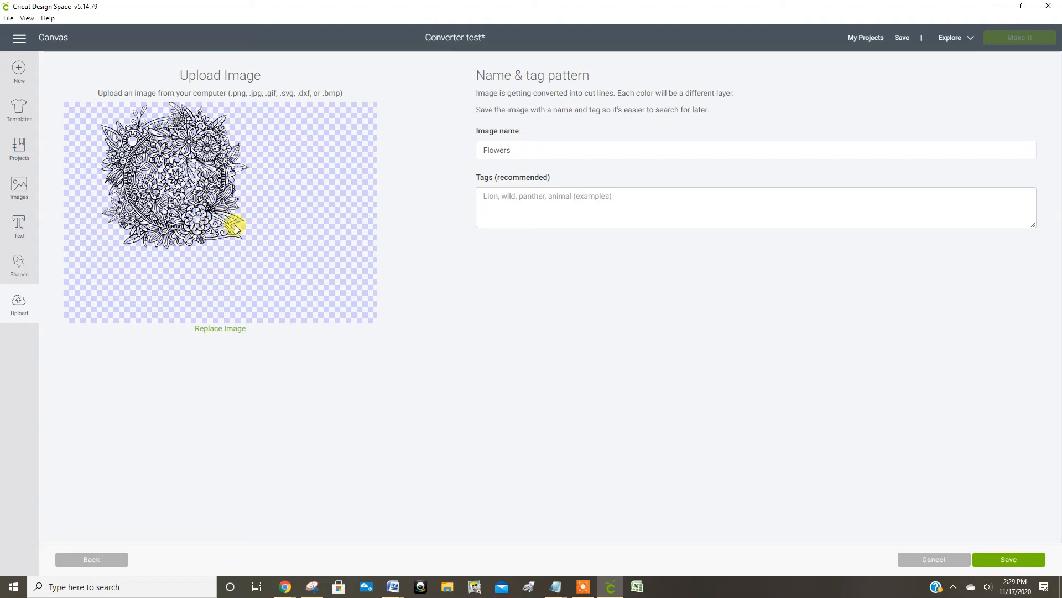
pyautogui.moveTo(527, 263)
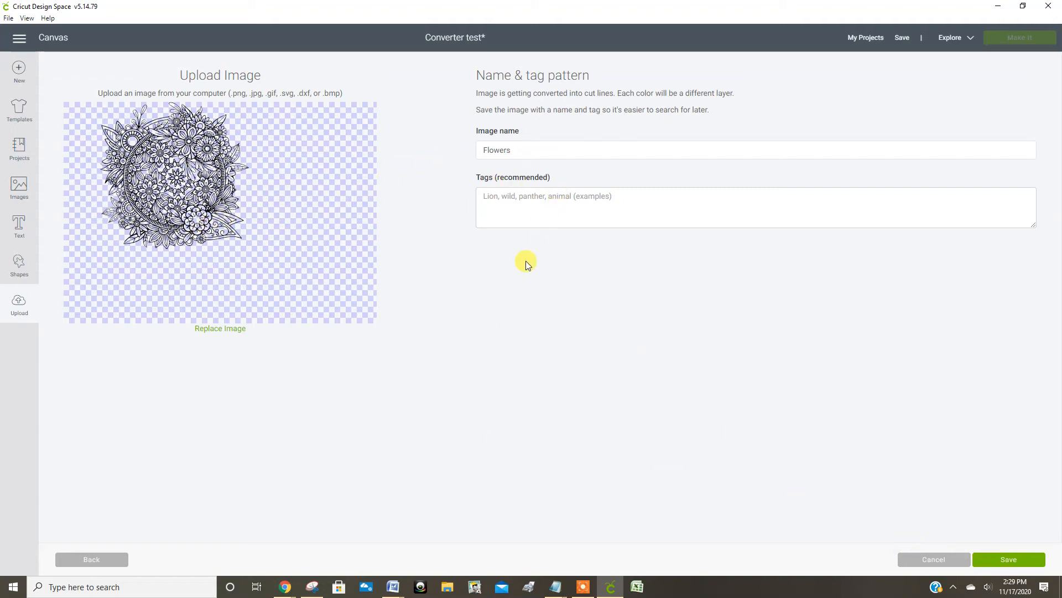
pyautogui.moveTo(1009, 559)
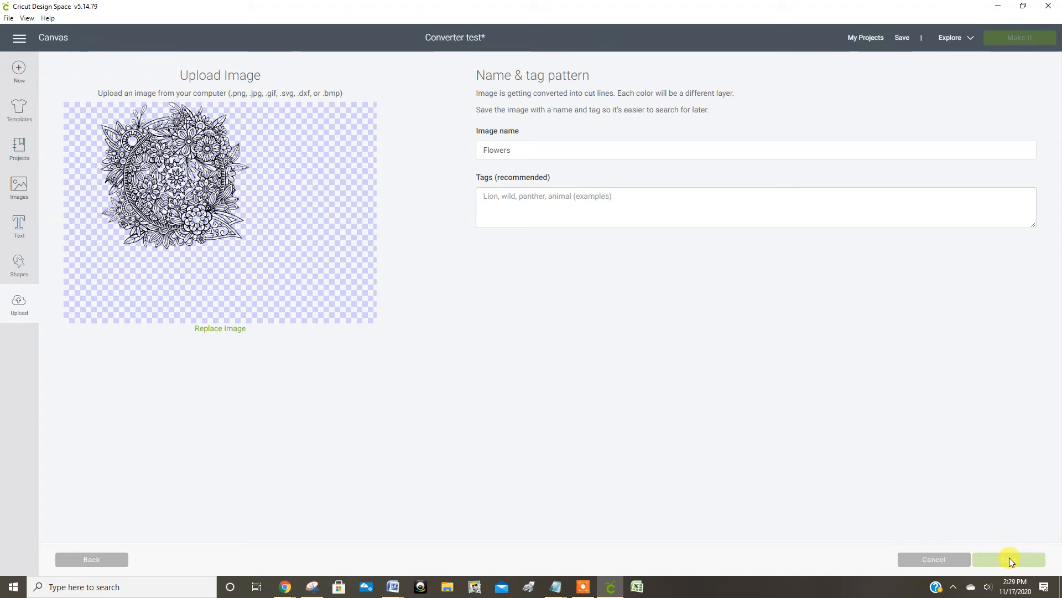
# Save the Flowers upload and insert it onto the Converter test canvas as a cut layer.
pyautogui.click(1010, 559)
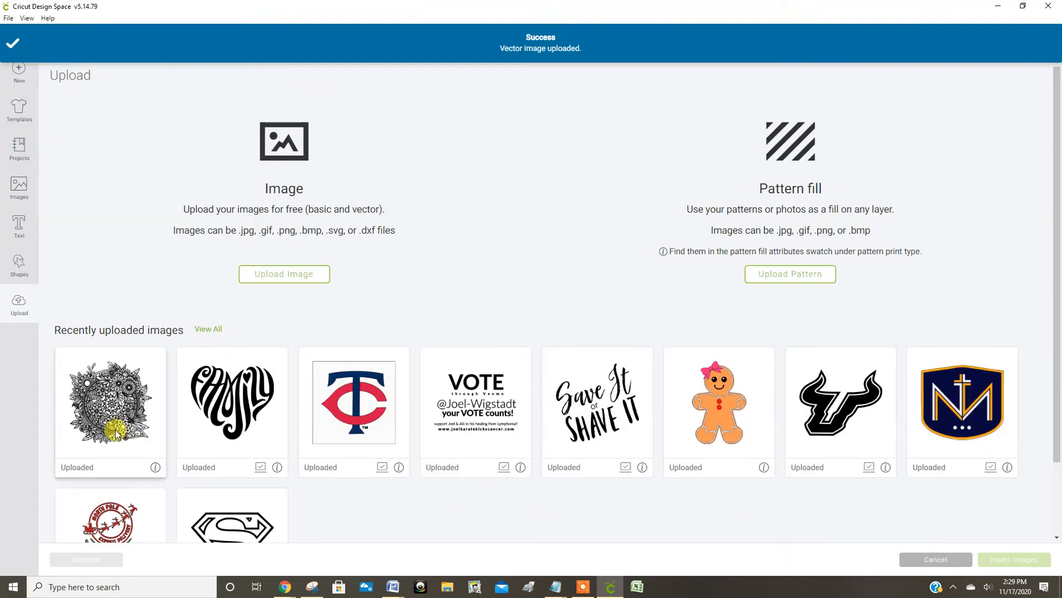
pyautogui.click(110, 400)
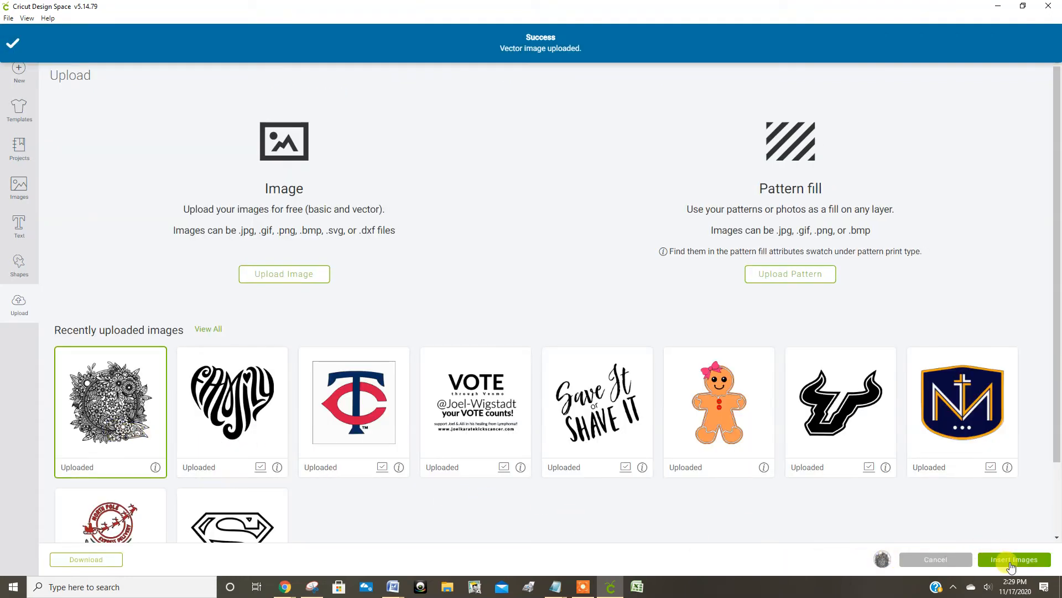
pyautogui.click(1015, 559)
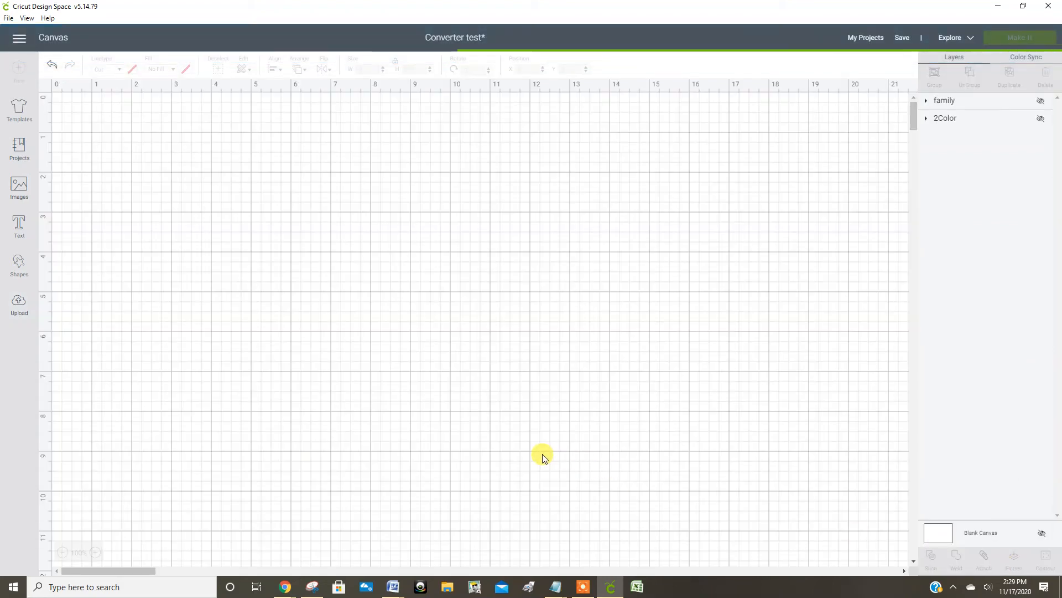
pyautogui.moveTo(402, 403)
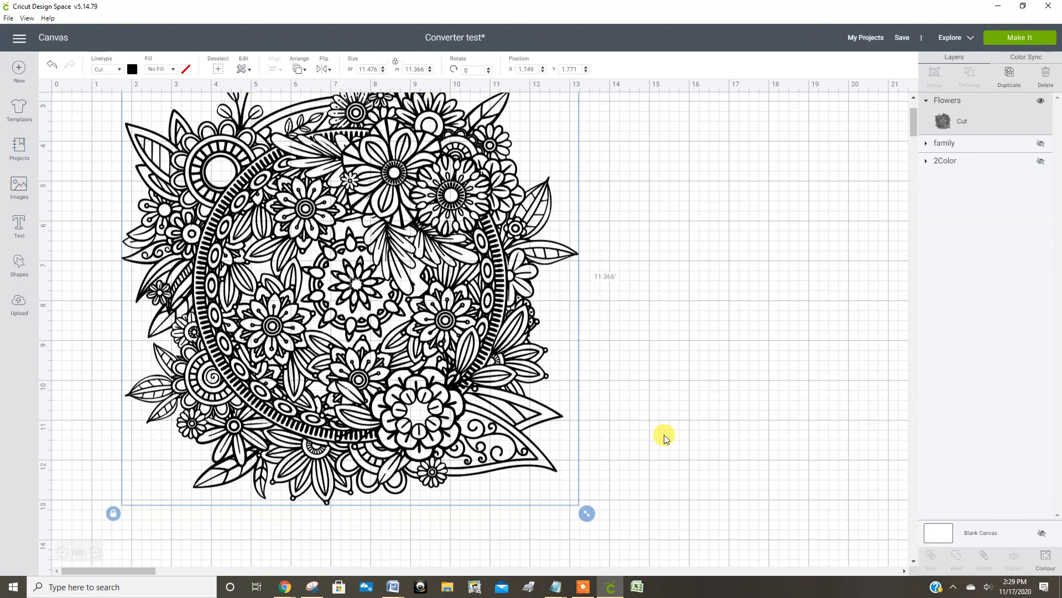
pyautogui.moveTo(424, 386)
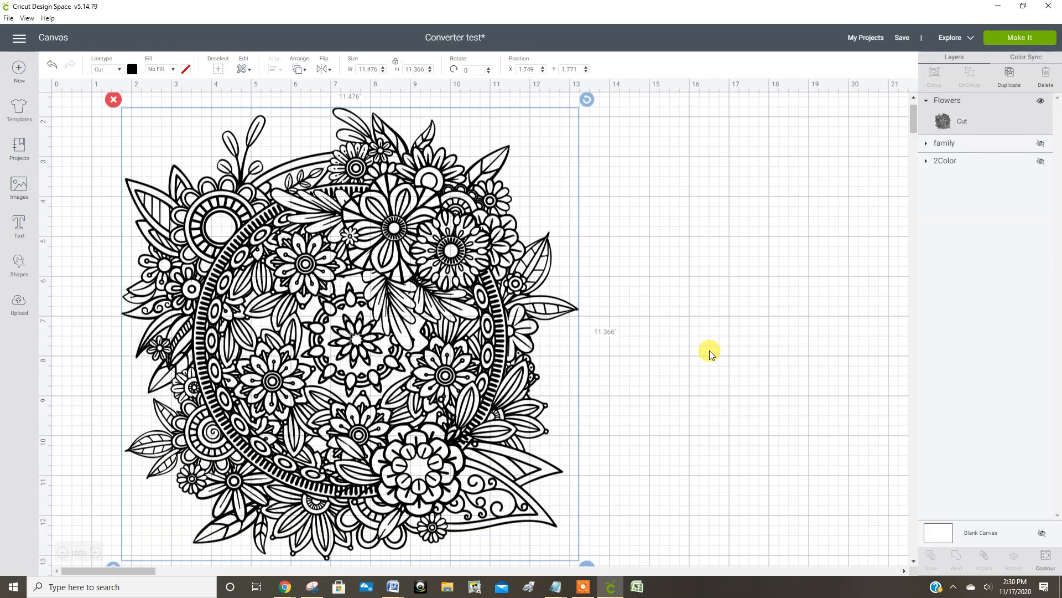
pyautogui.click(703, 346)
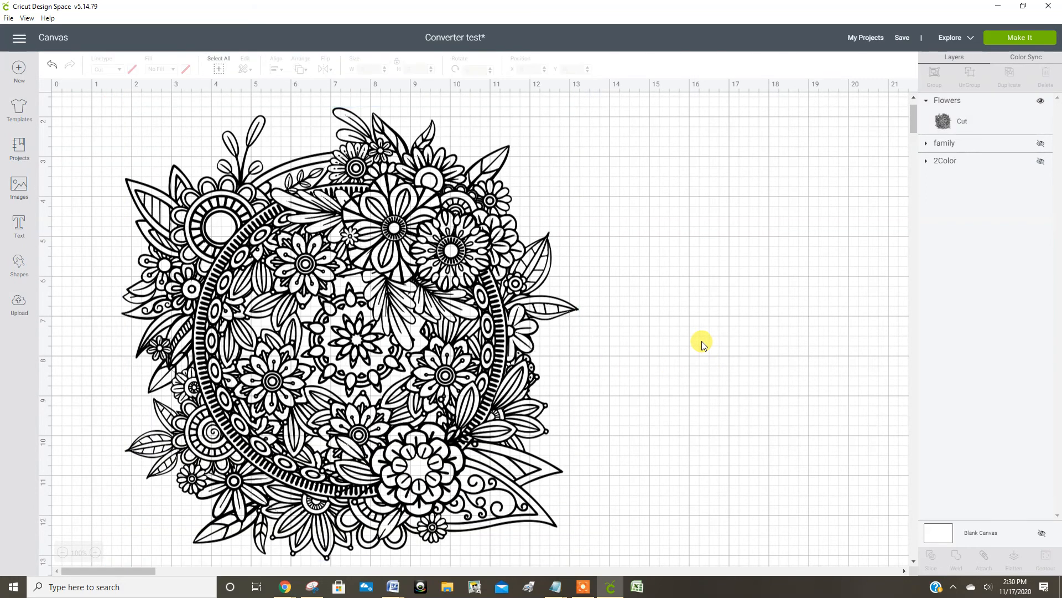